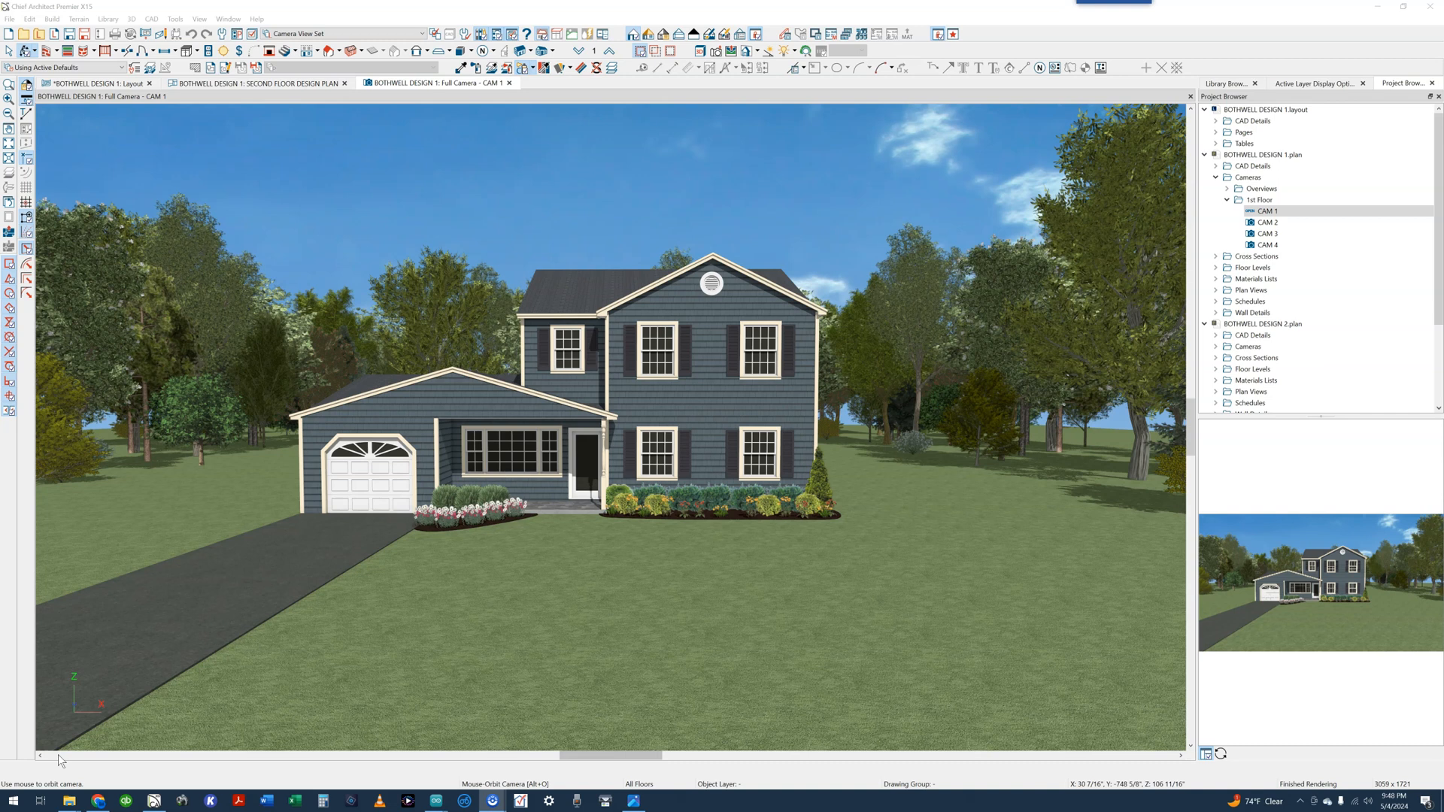
pyautogui.moveTo(482, 372)
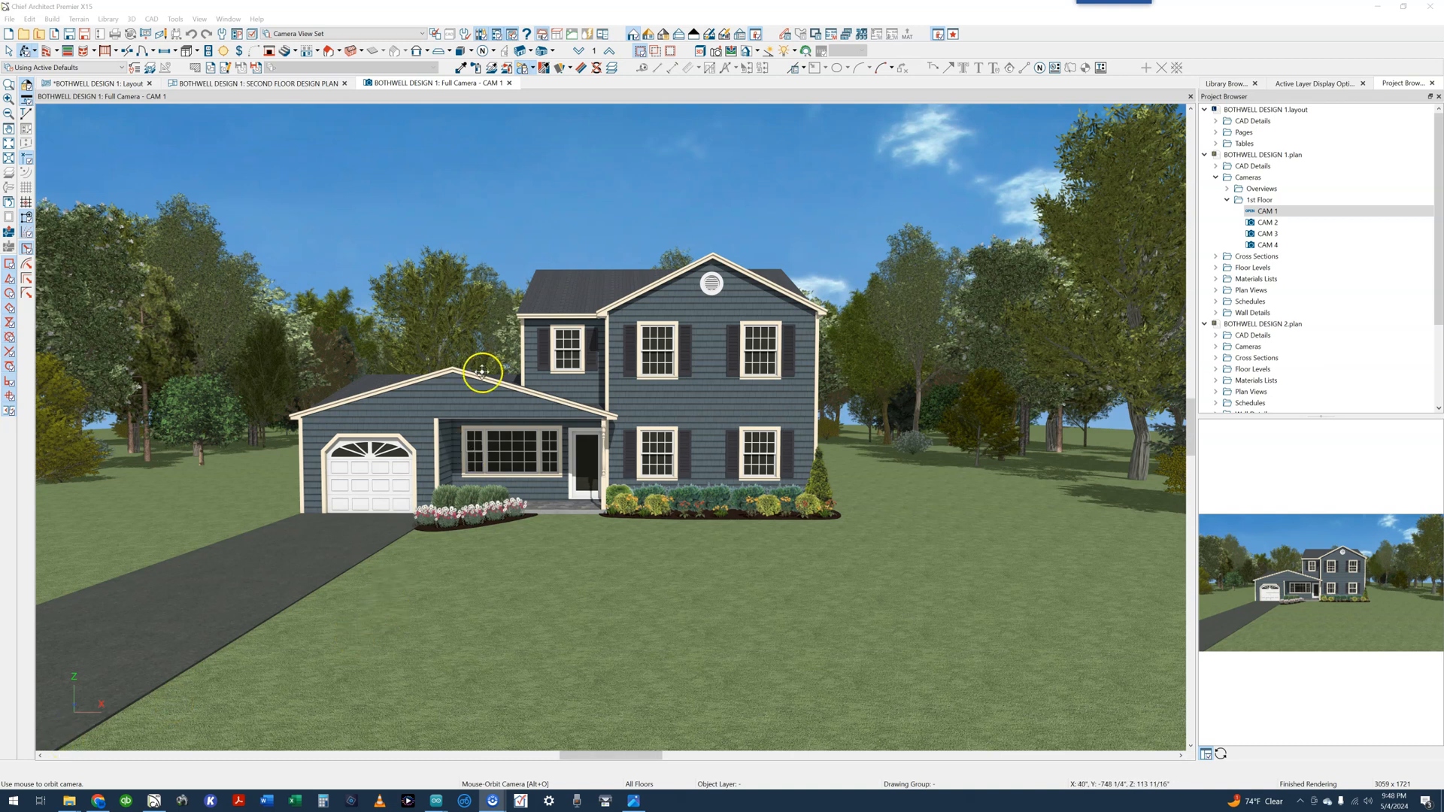
pyautogui.moveTo(466, 373)
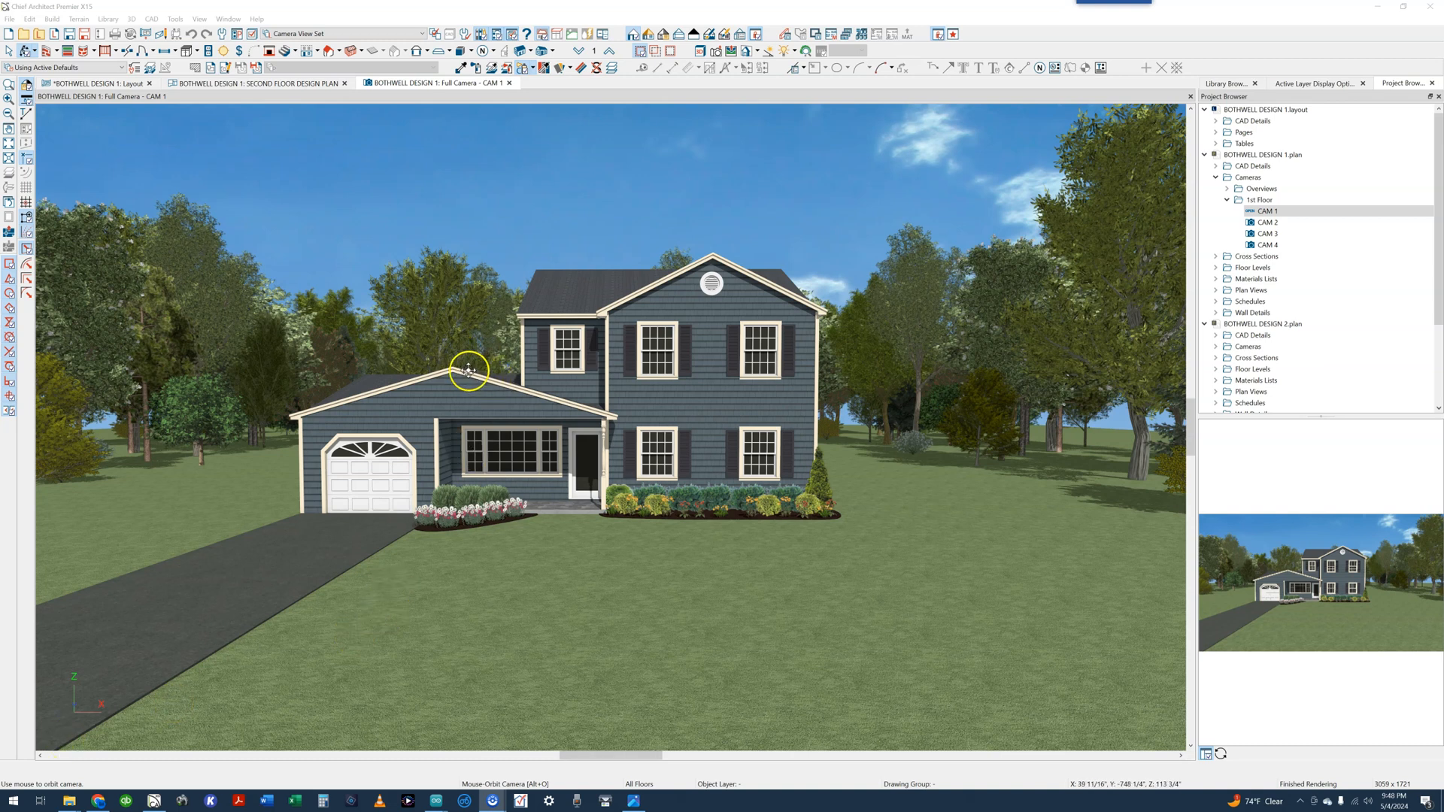
# Orbit CAM 1 all the way around the house, viewing the front, side, rear porch and back to the front.
pyautogui.moveTo(469, 368); pyautogui.dragTo(518, 378)
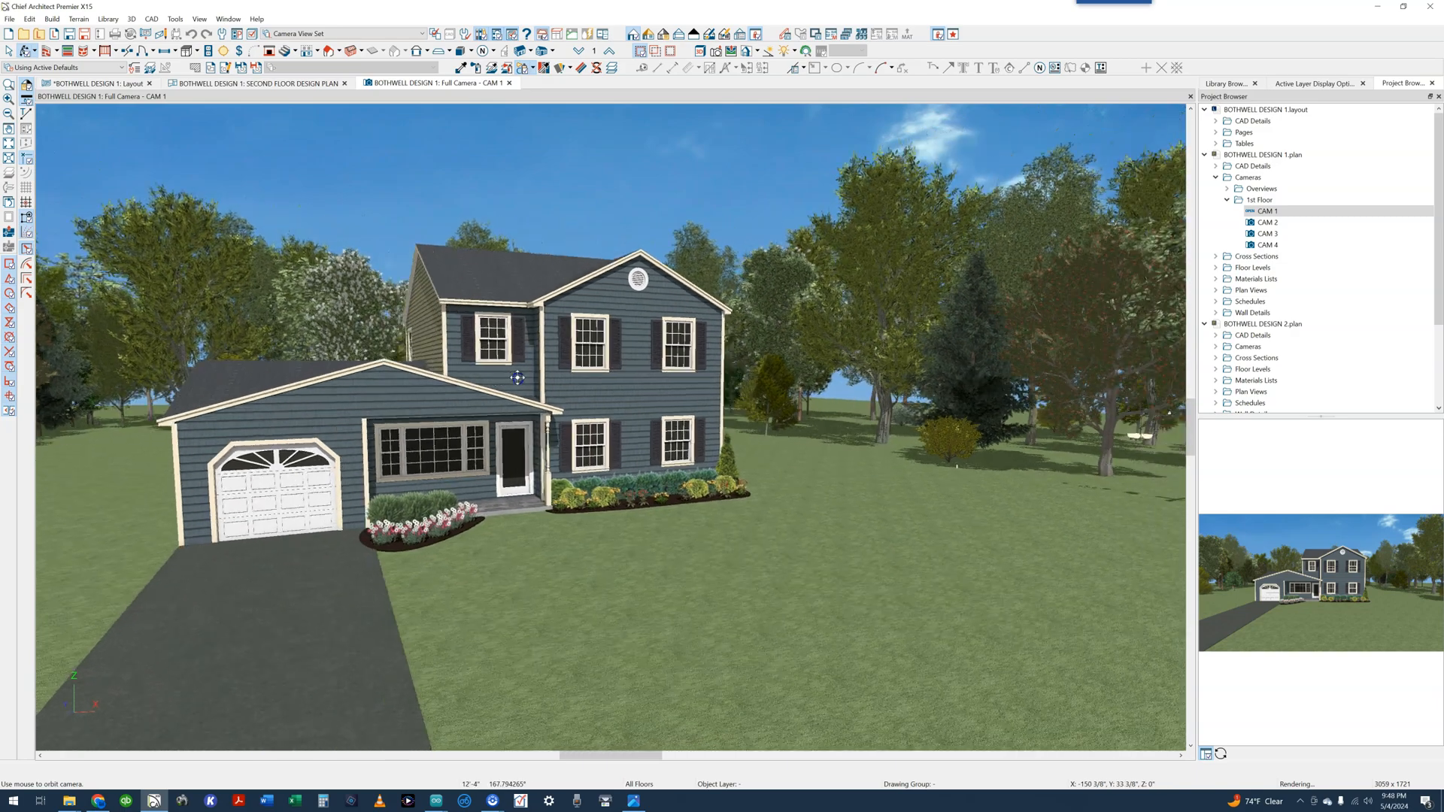
pyautogui.moveTo(517, 378); pyautogui.dragTo(523, 398)
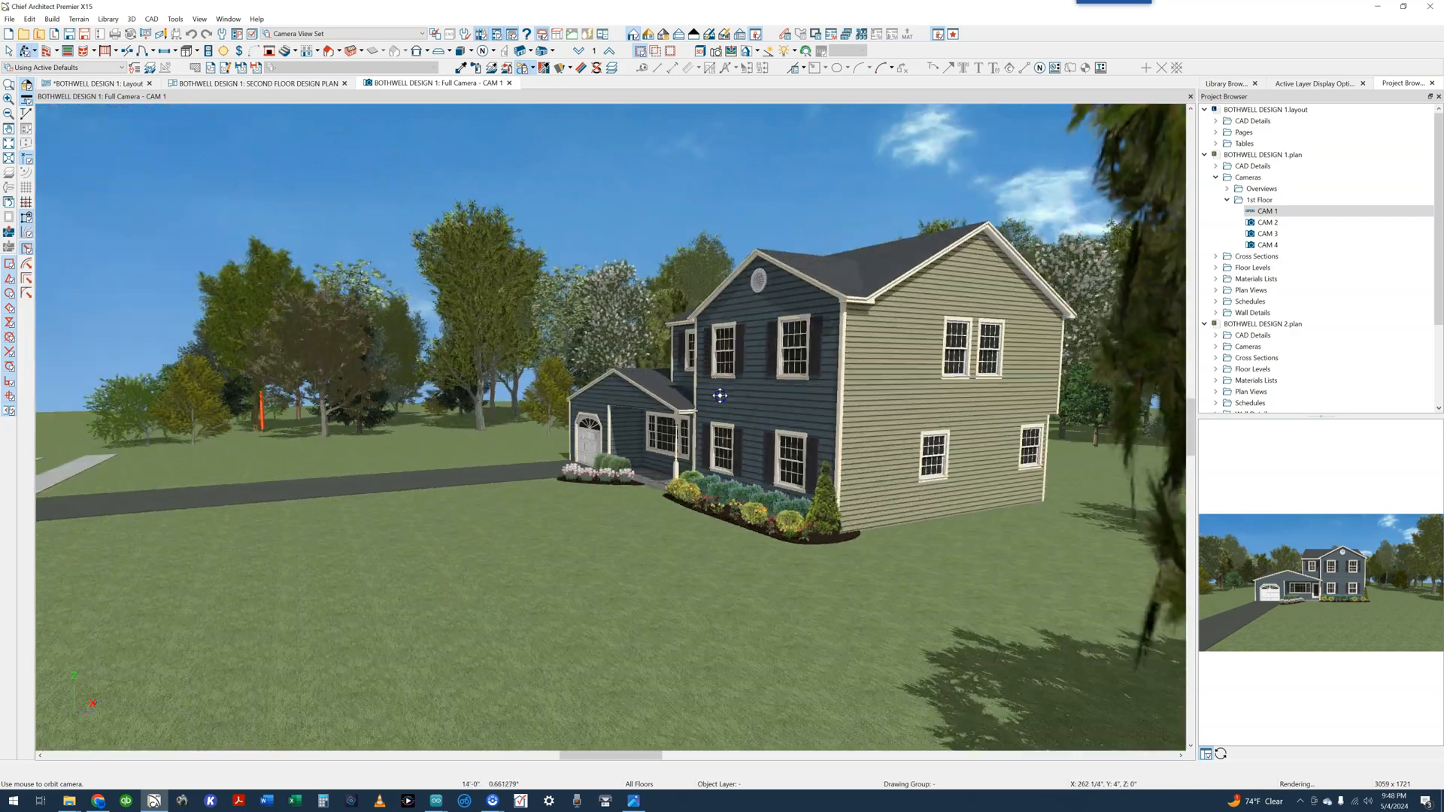
pyautogui.moveTo(721, 395); pyautogui.dragTo(820, 408)
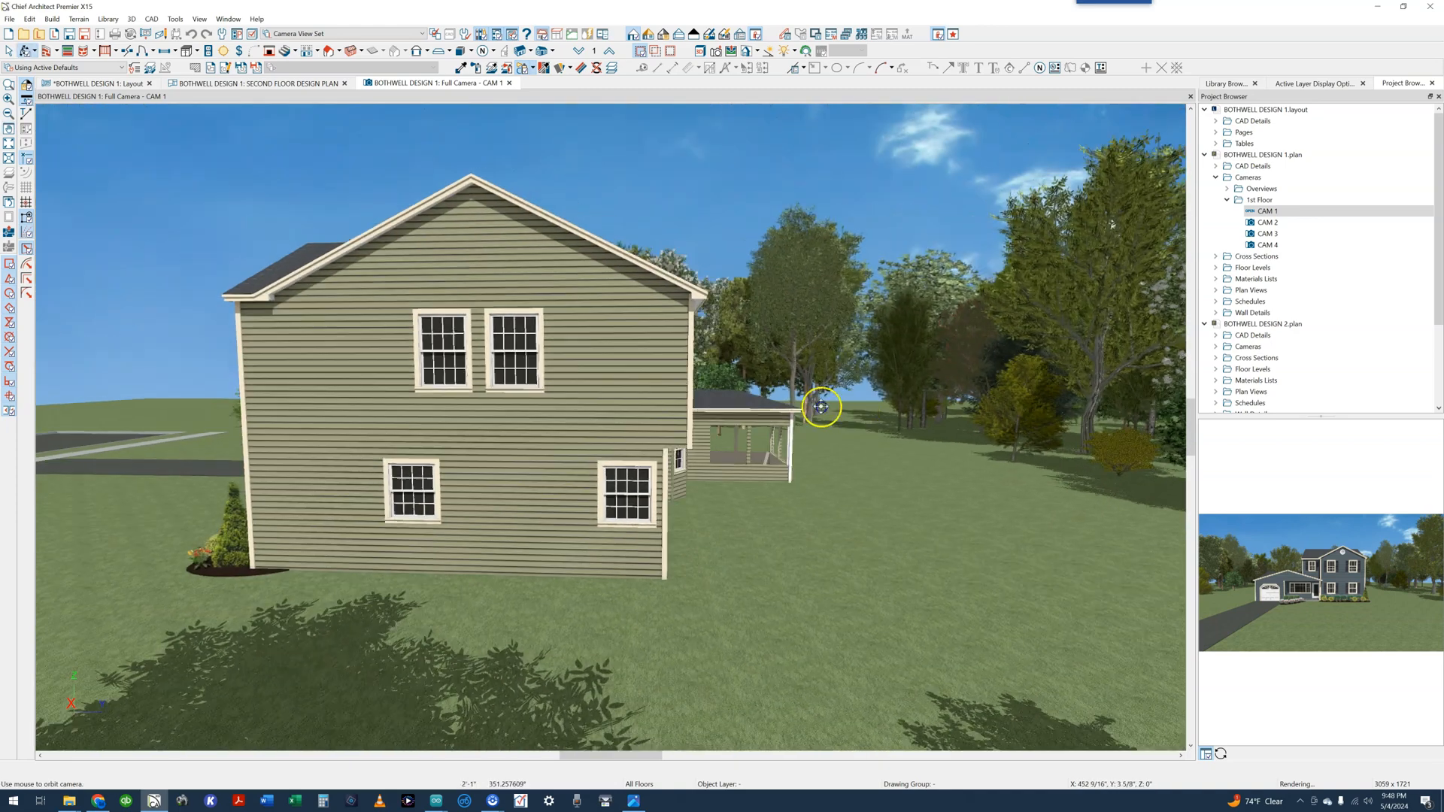
pyautogui.moveTo(819, 407); pyautogui.dragTo(659, 400)
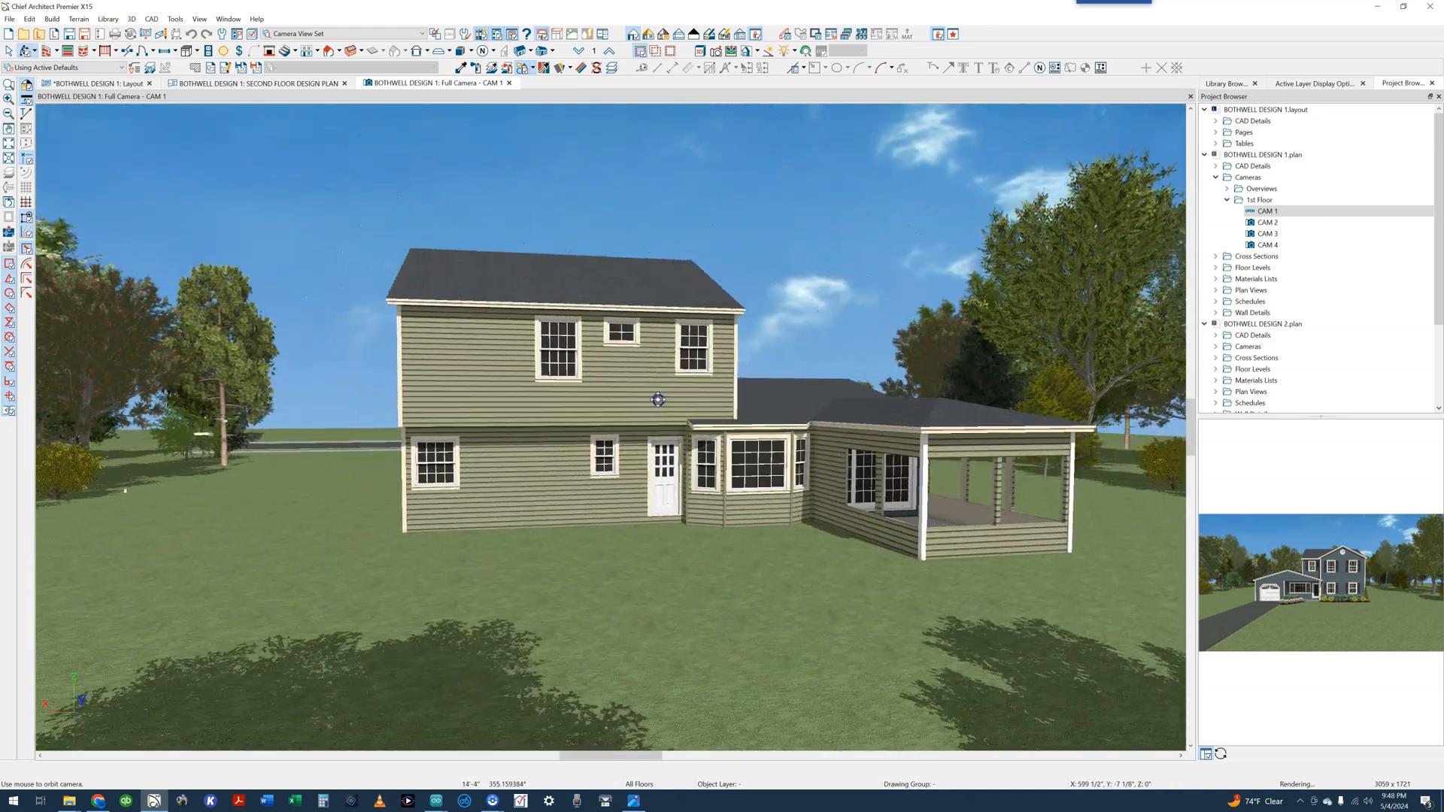
pyautogui.moveTo(659, 400); pyautogui.dragTo(774, 456)
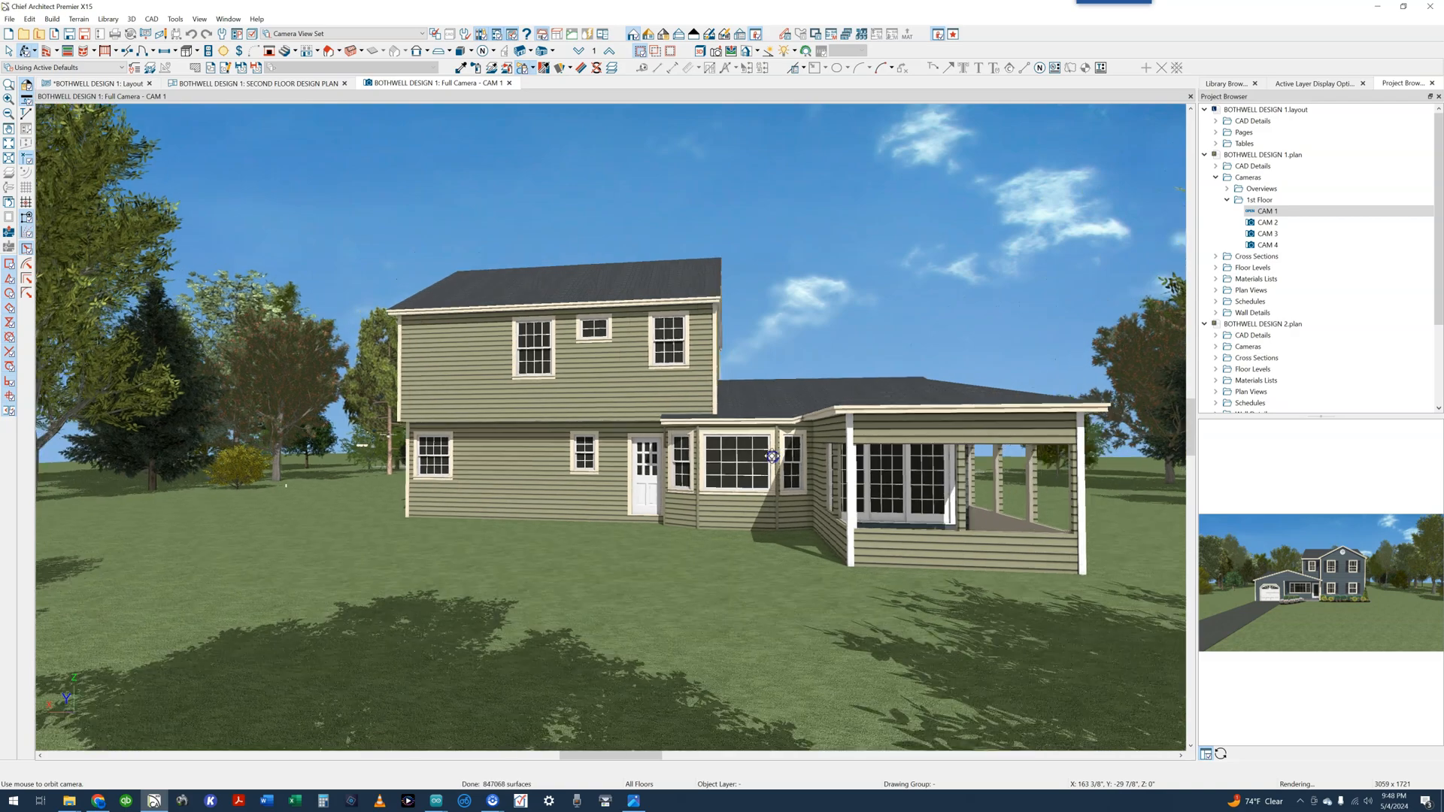
pyautogui.moveTo(771, 456); pyautogui.dragTo(654, 465)
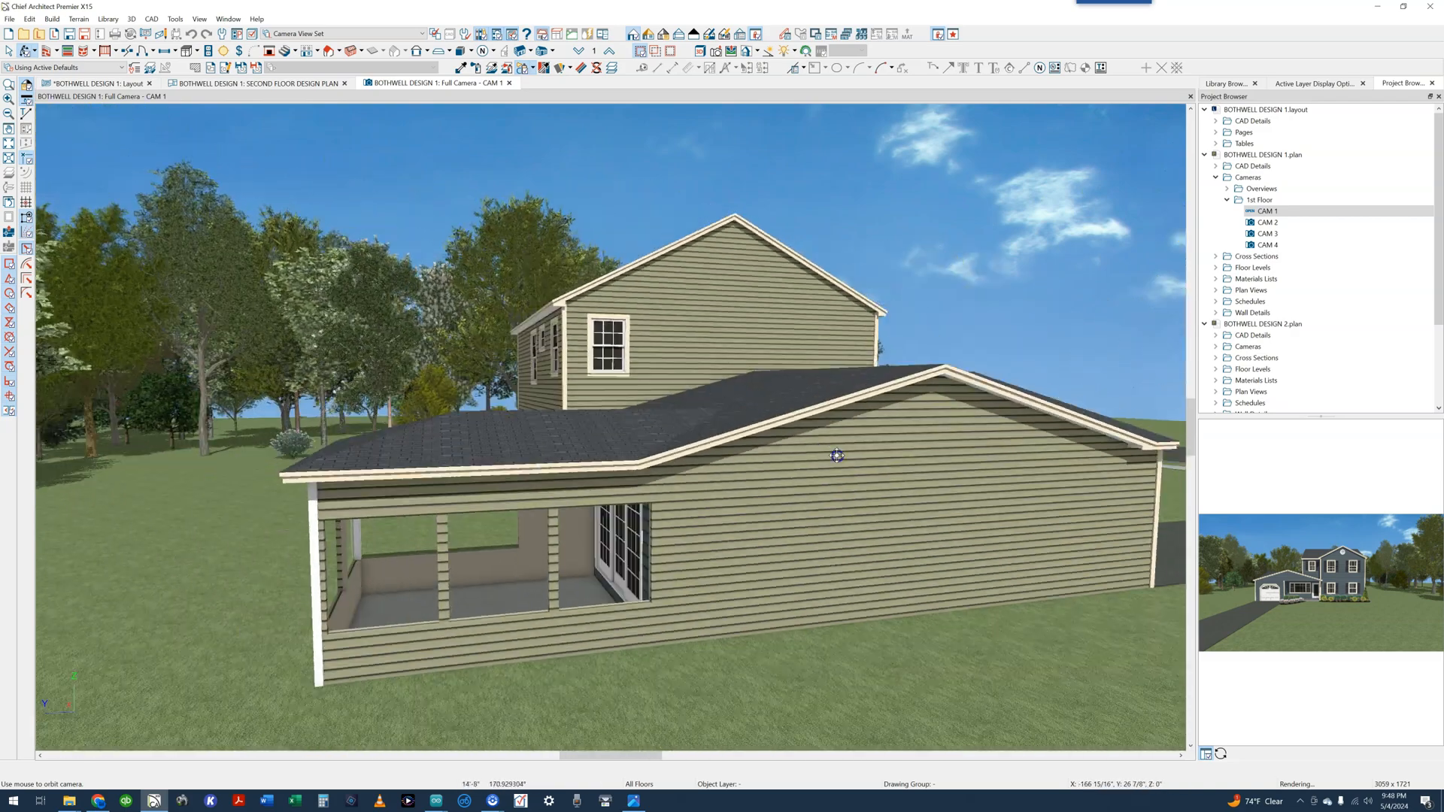
pyautogui.moveTo(835, 454); pyautogui.dragTo(637, 551)
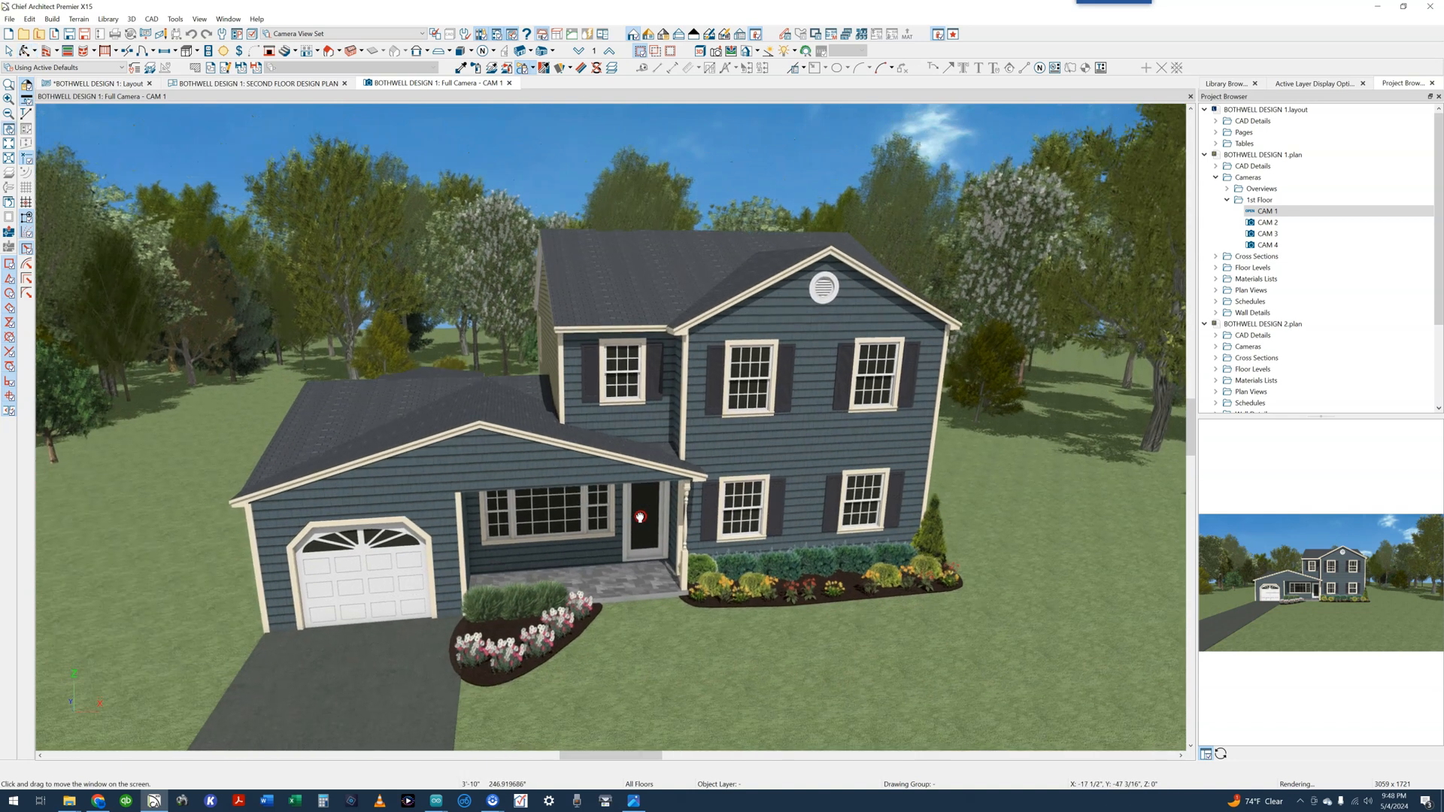
# Switch from the 3D camera to the second floor design plan.
pyautogui.click(263, 83)
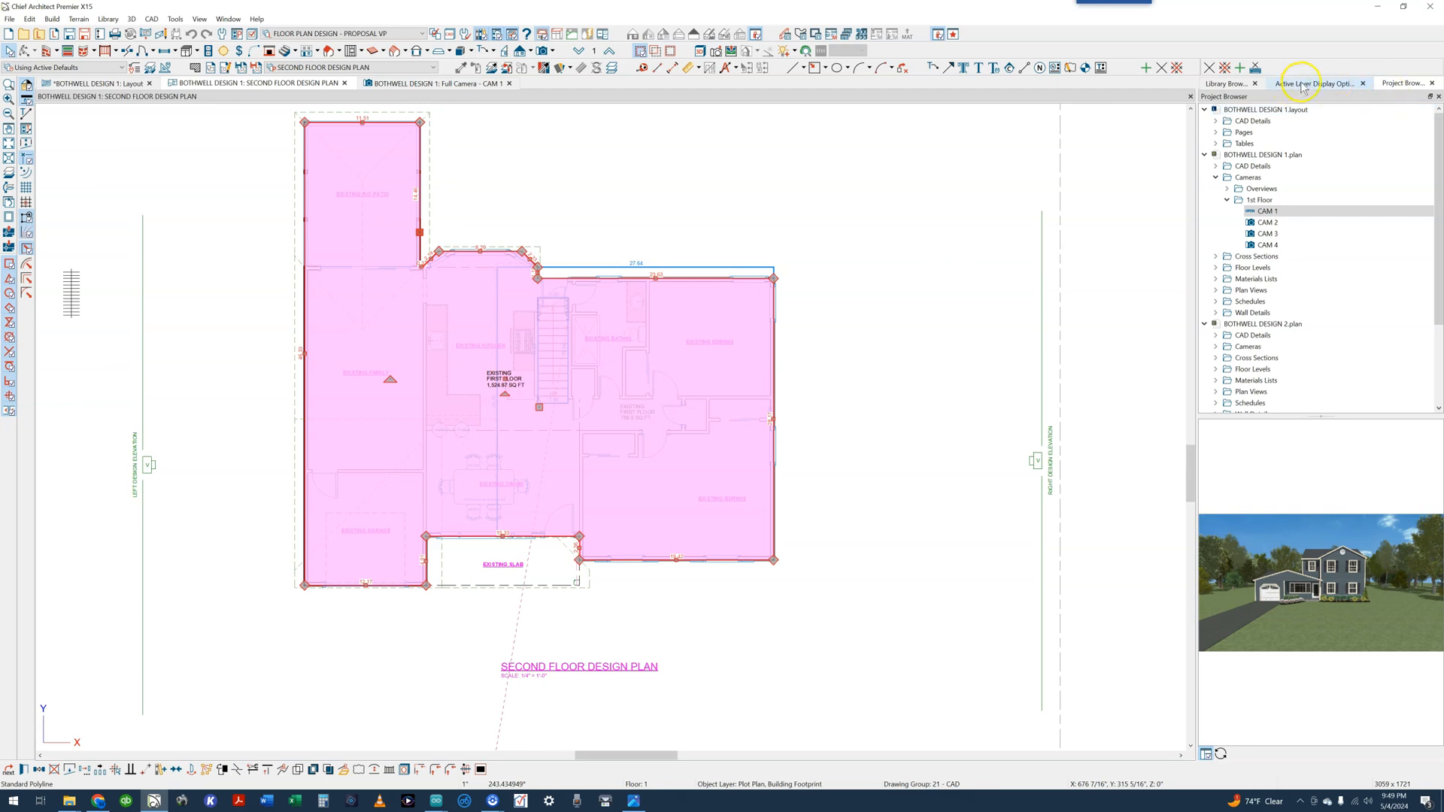
# Show the Active Layer Display Options, accept the layout warning, and go up to Floor 2.
pyautogui.click(1314, 83)
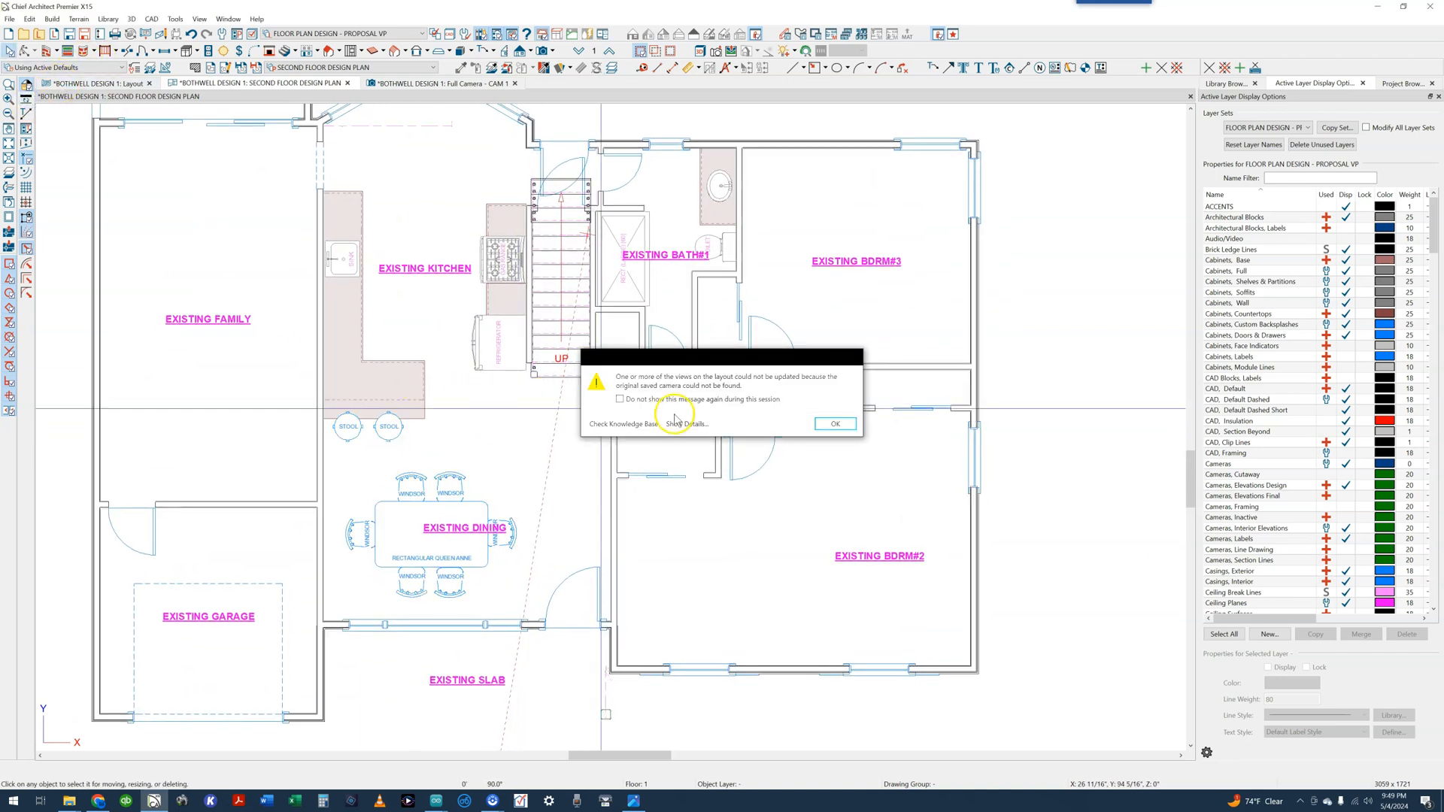
pyautogui.click(835, 424)
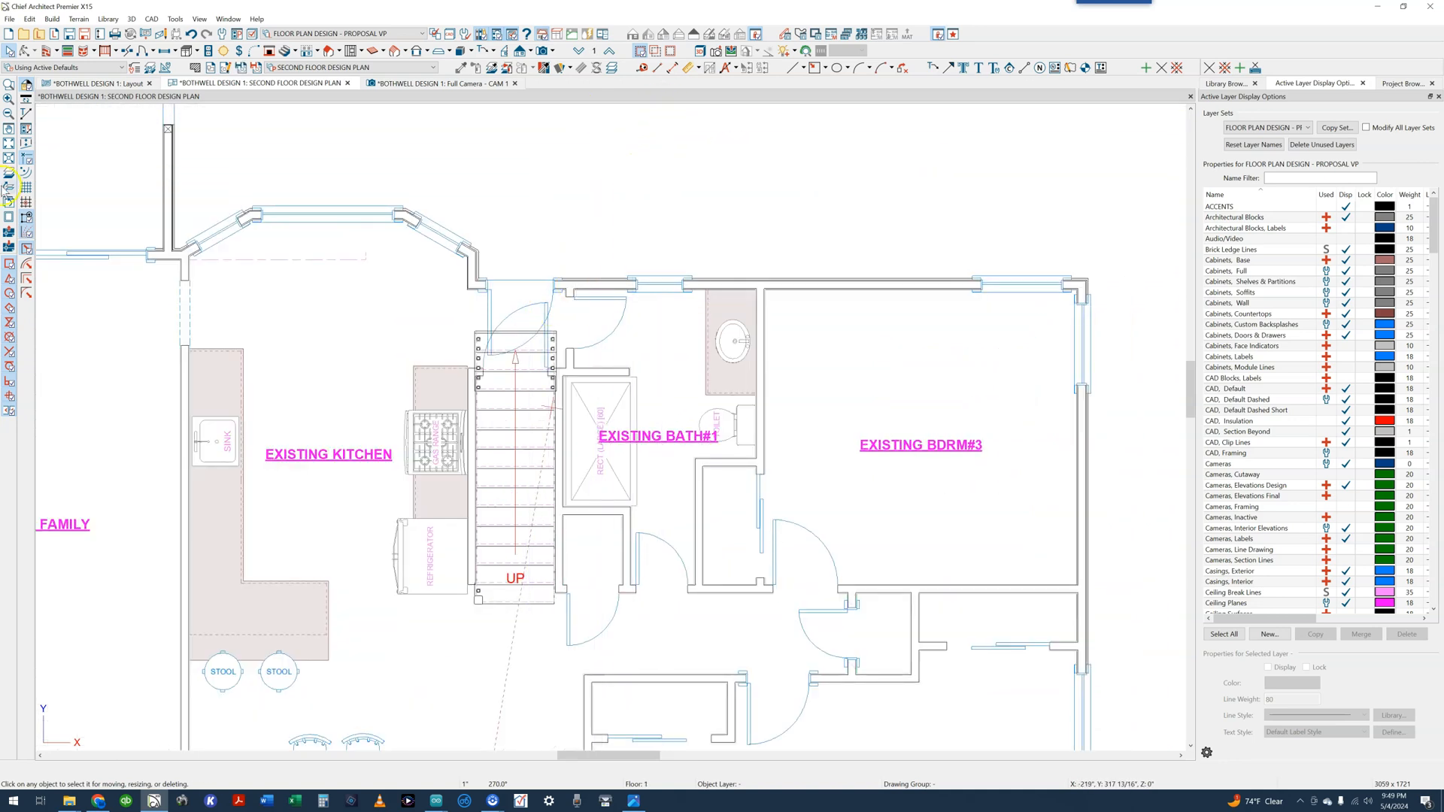
pyautogui.click(596, 68)
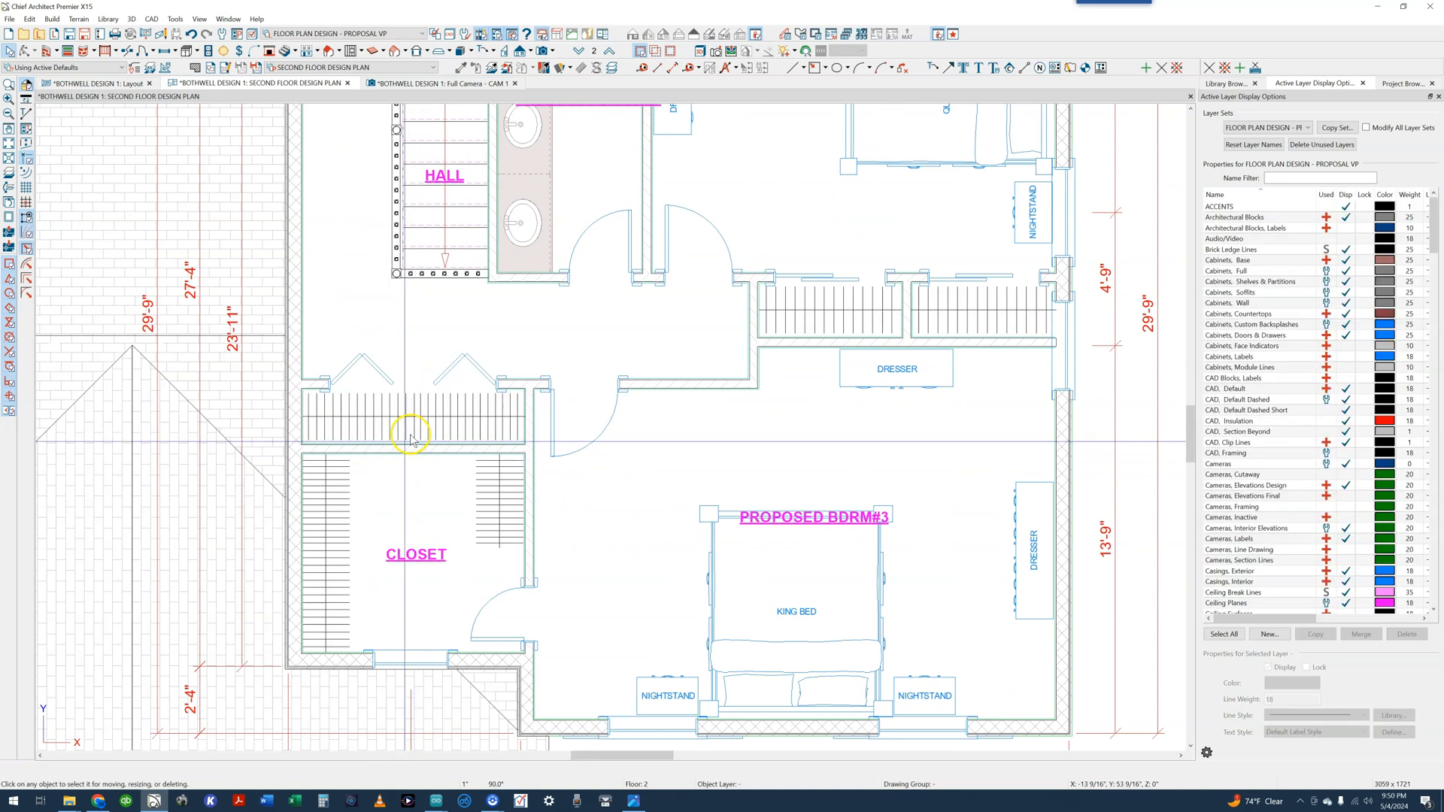
pyautogui.moveTo(361, 423)
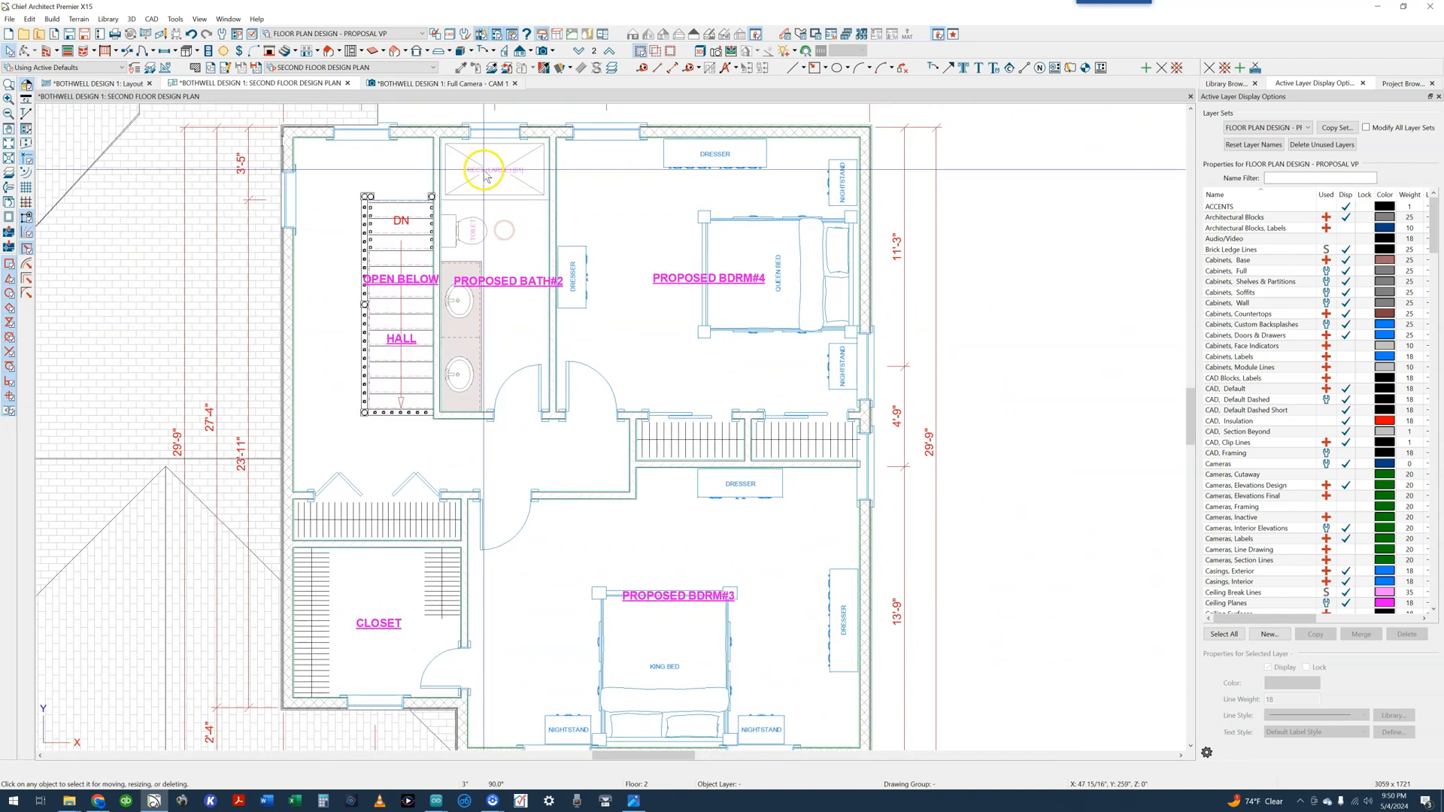
# Zoom around the Floor 2 bath and bedrooms, then return to the Full Camera CAM 1 view.
pyautogui.scroll(-3)
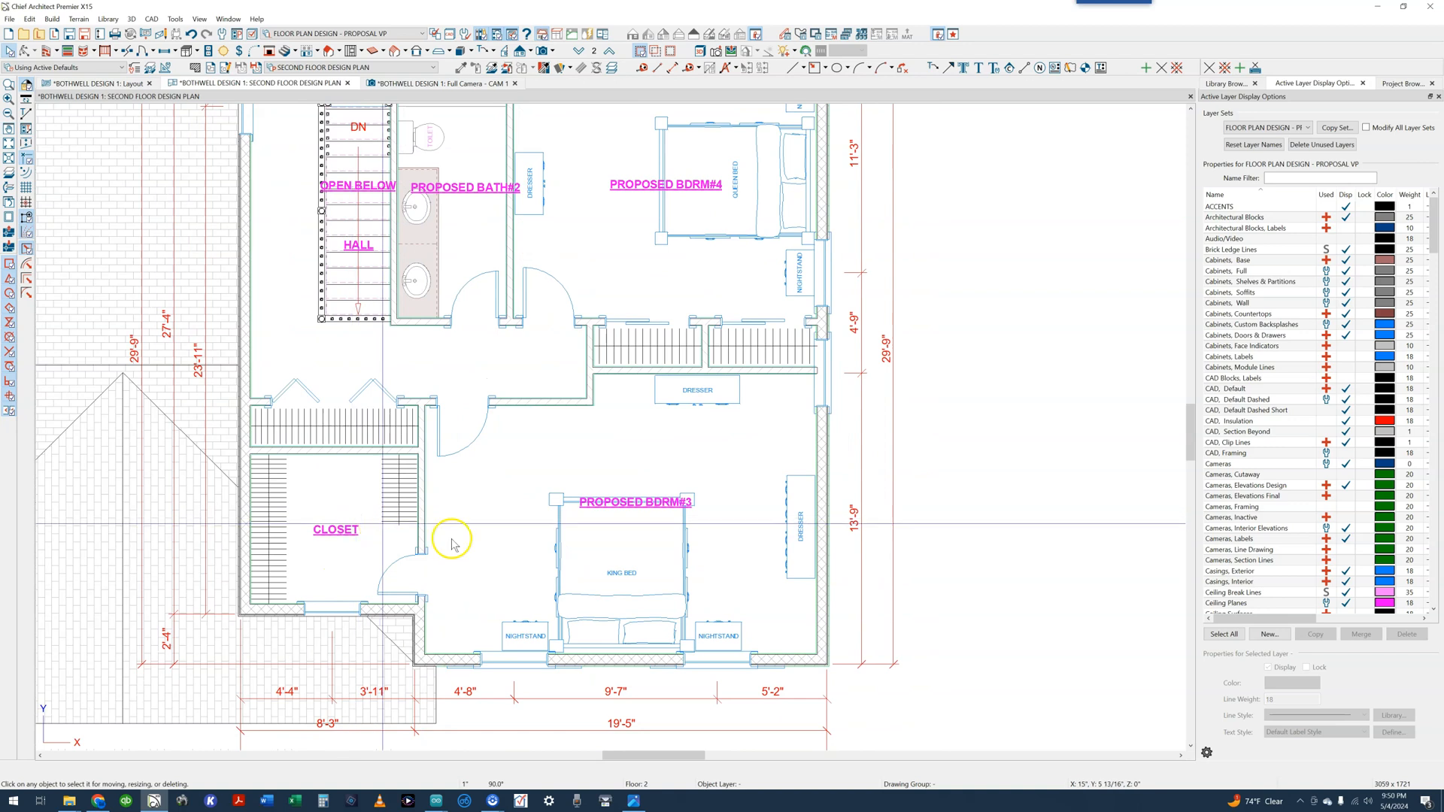
pyautogui.moveTo(638, 588)
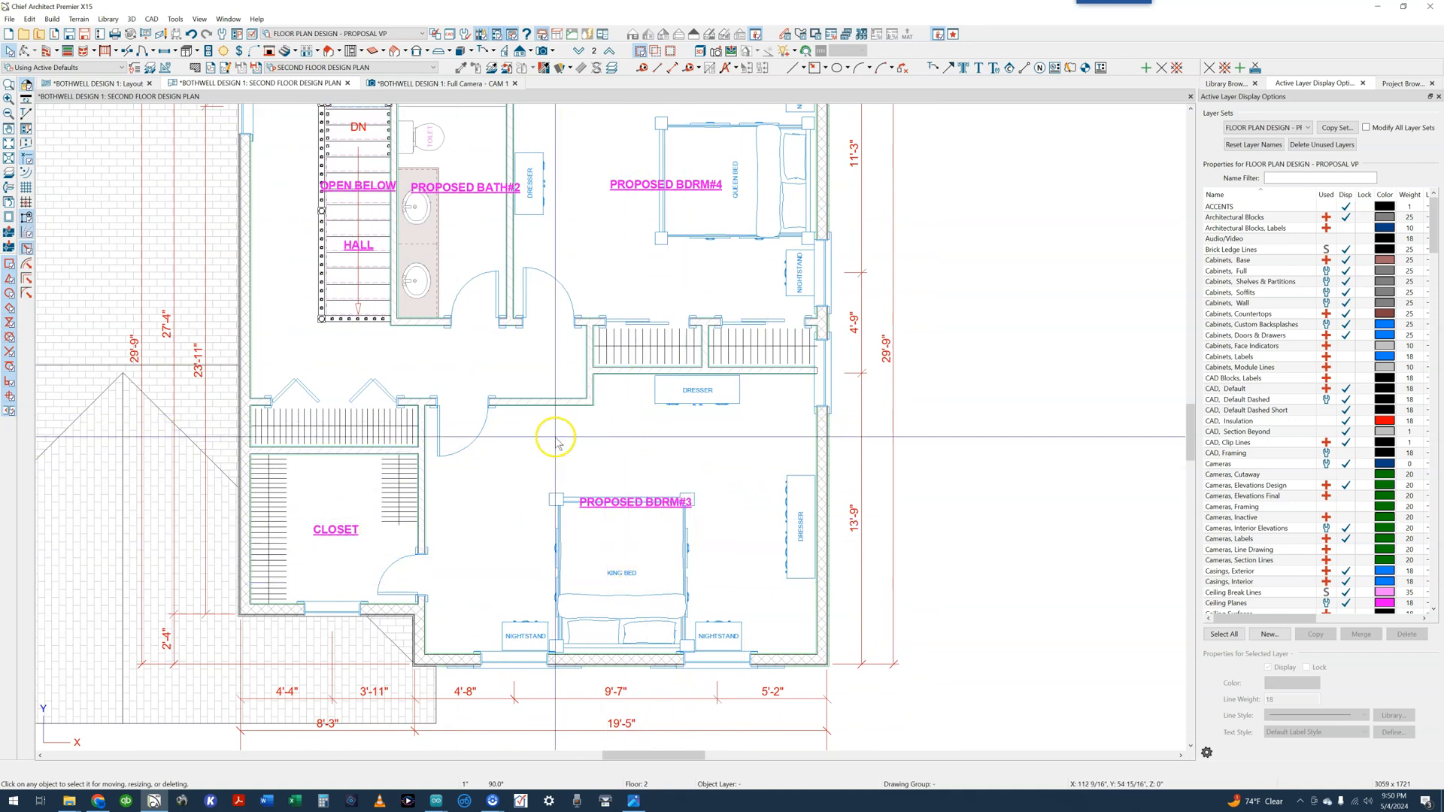
pyautogui.moveTo(611, 463)
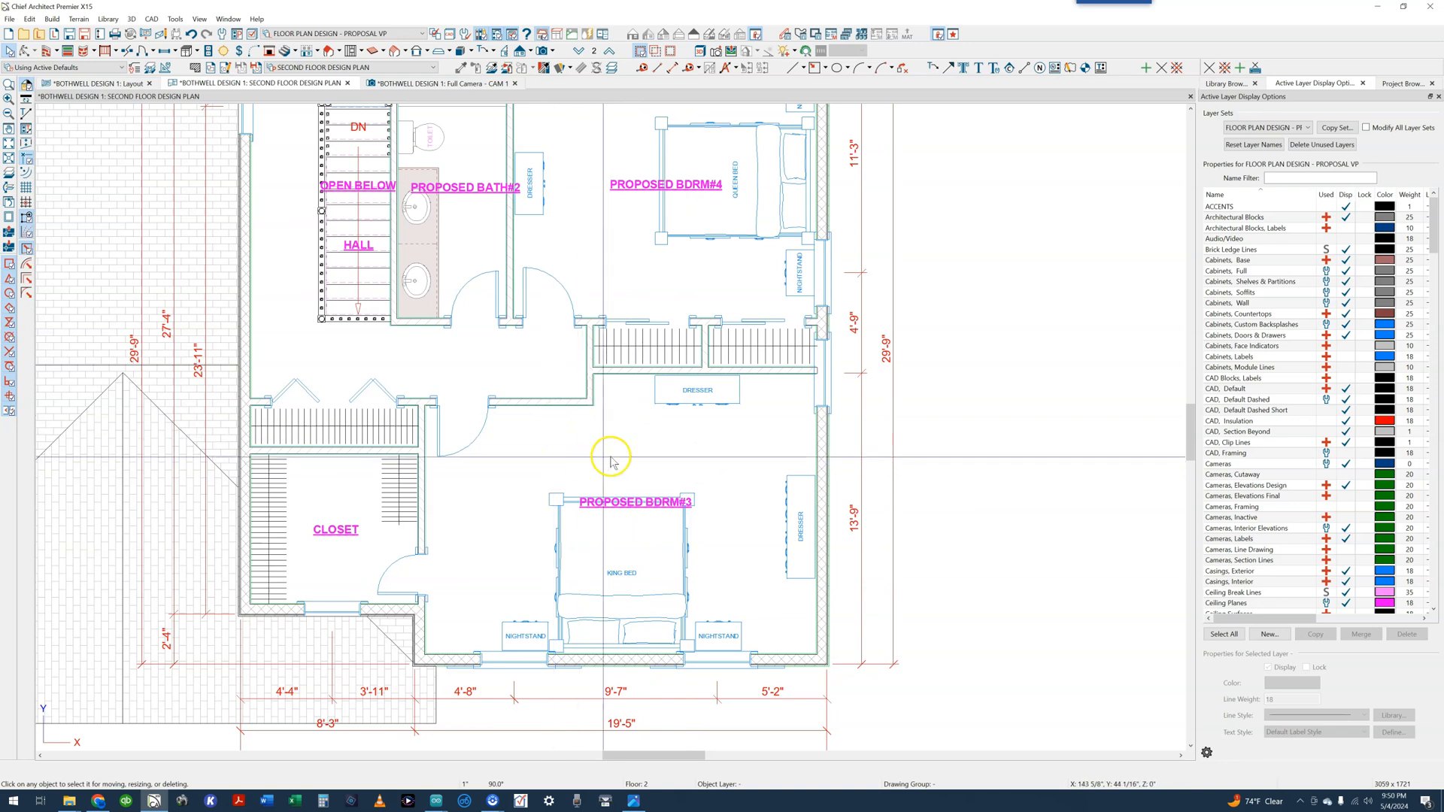
pyautogui.moveTo(704, 553)
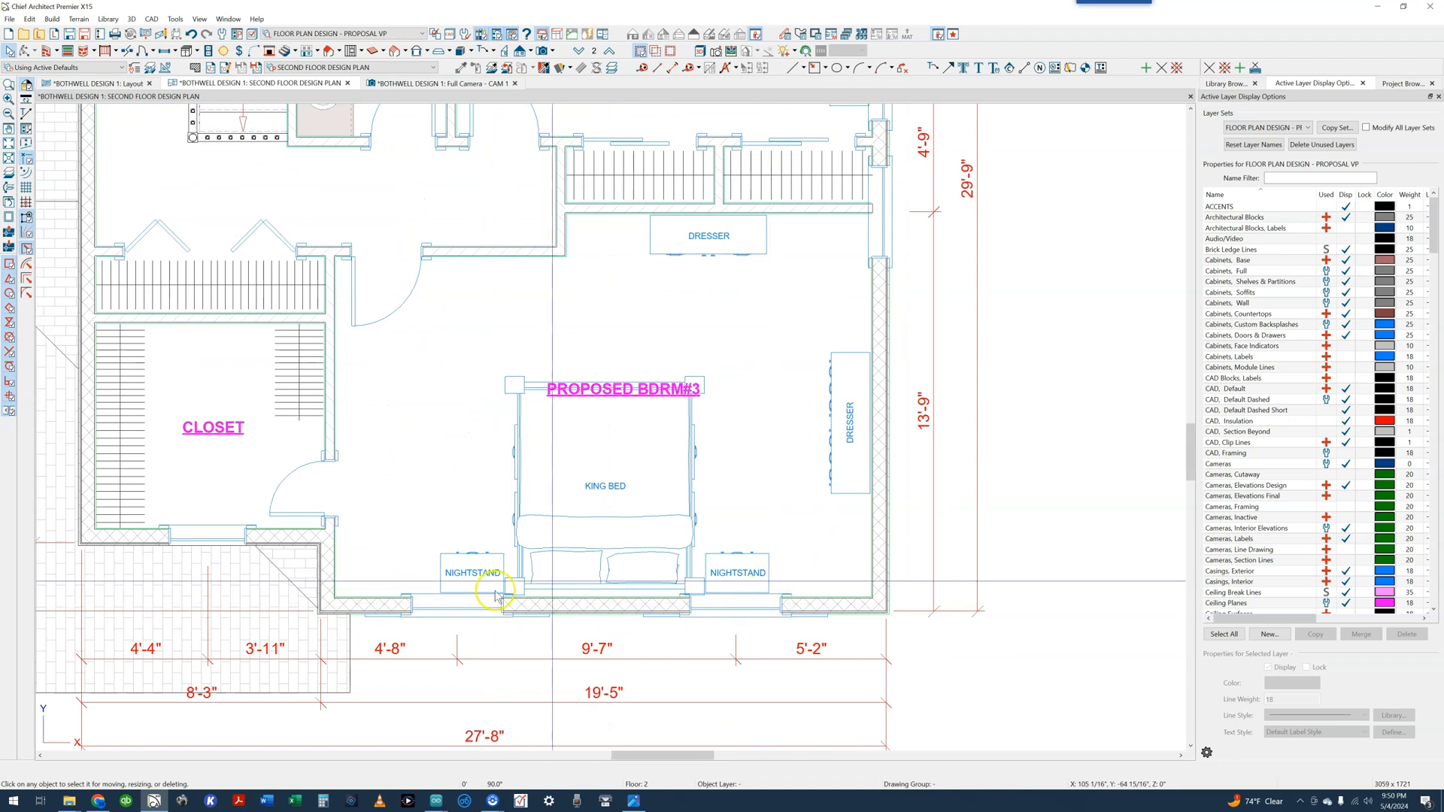
pyautogui.click(408, 84)
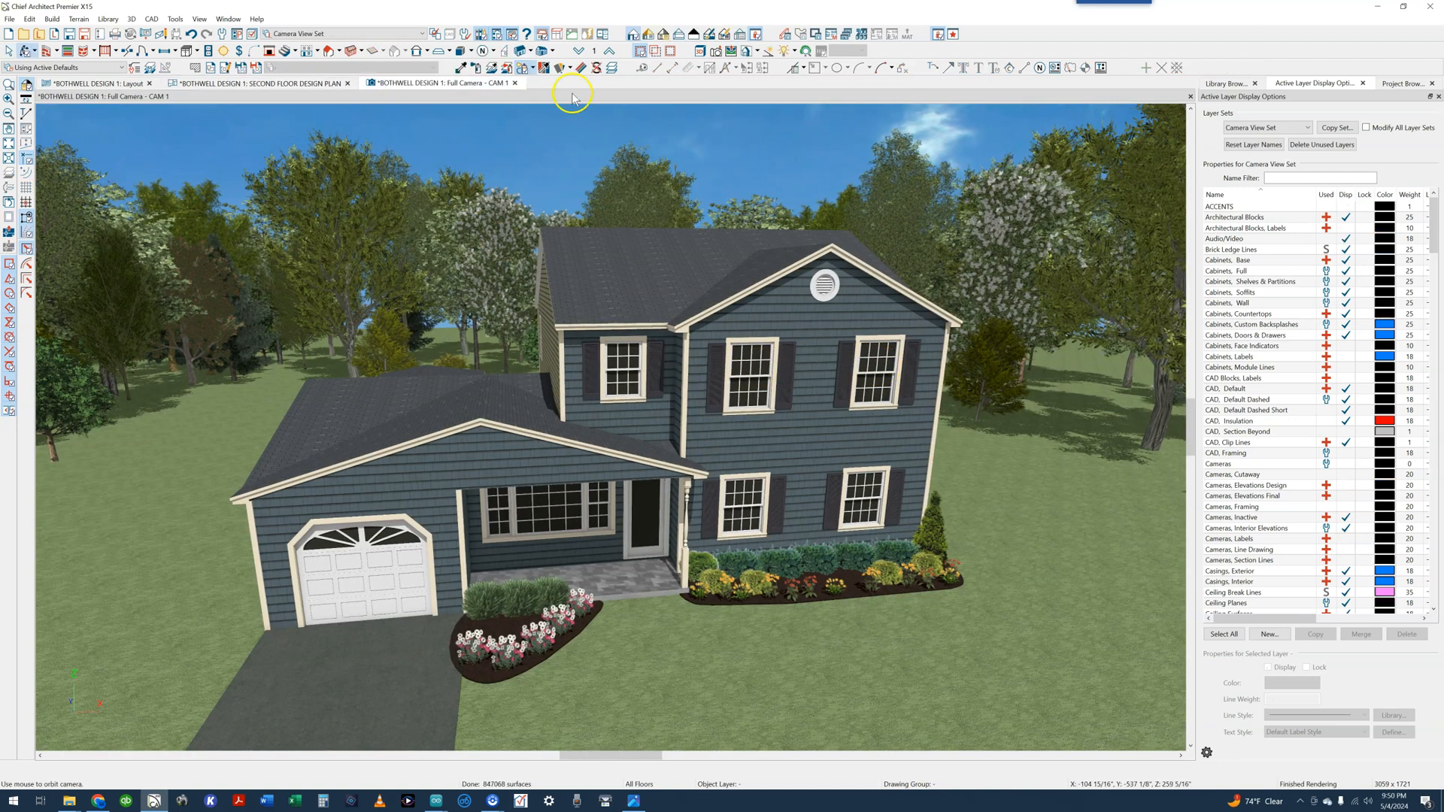
# Back on the second floor plan, move bedroom #3's right-wall window farther down the wall.
pyautogui.click(259, 85)
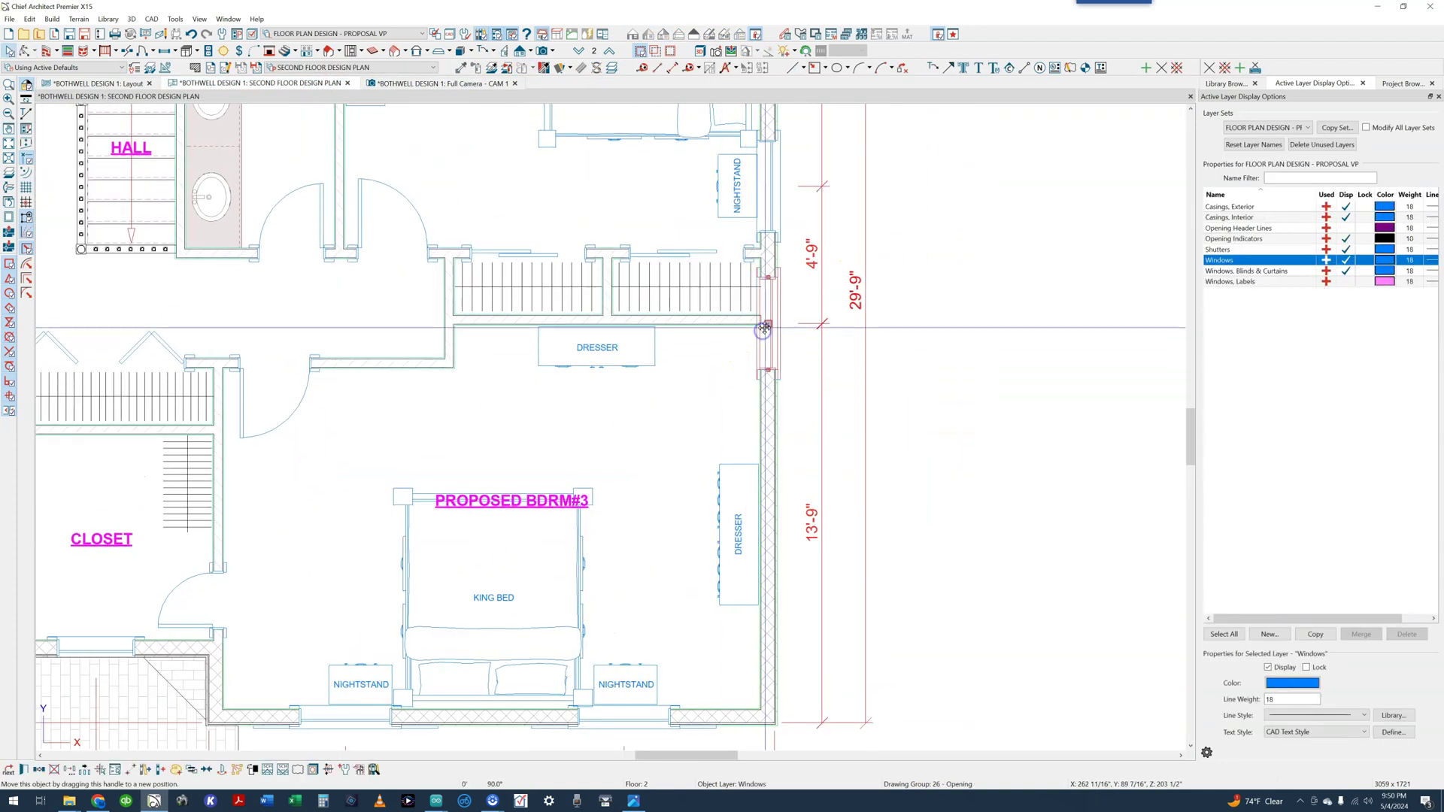
pyautogui.moveTo(762, 329); pyautogui.dragTo(755, 385)
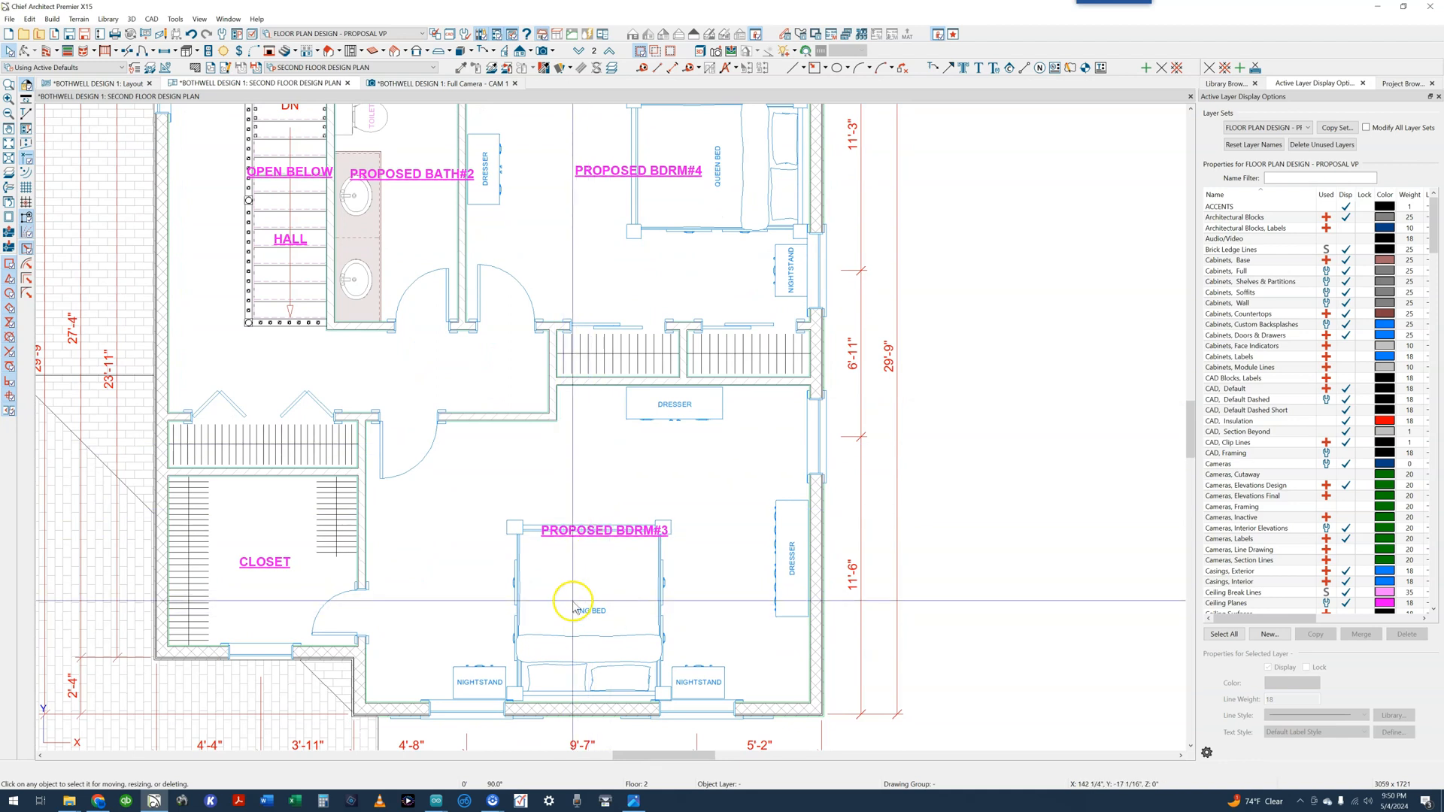
pyautogui.moveTo(394, 436)
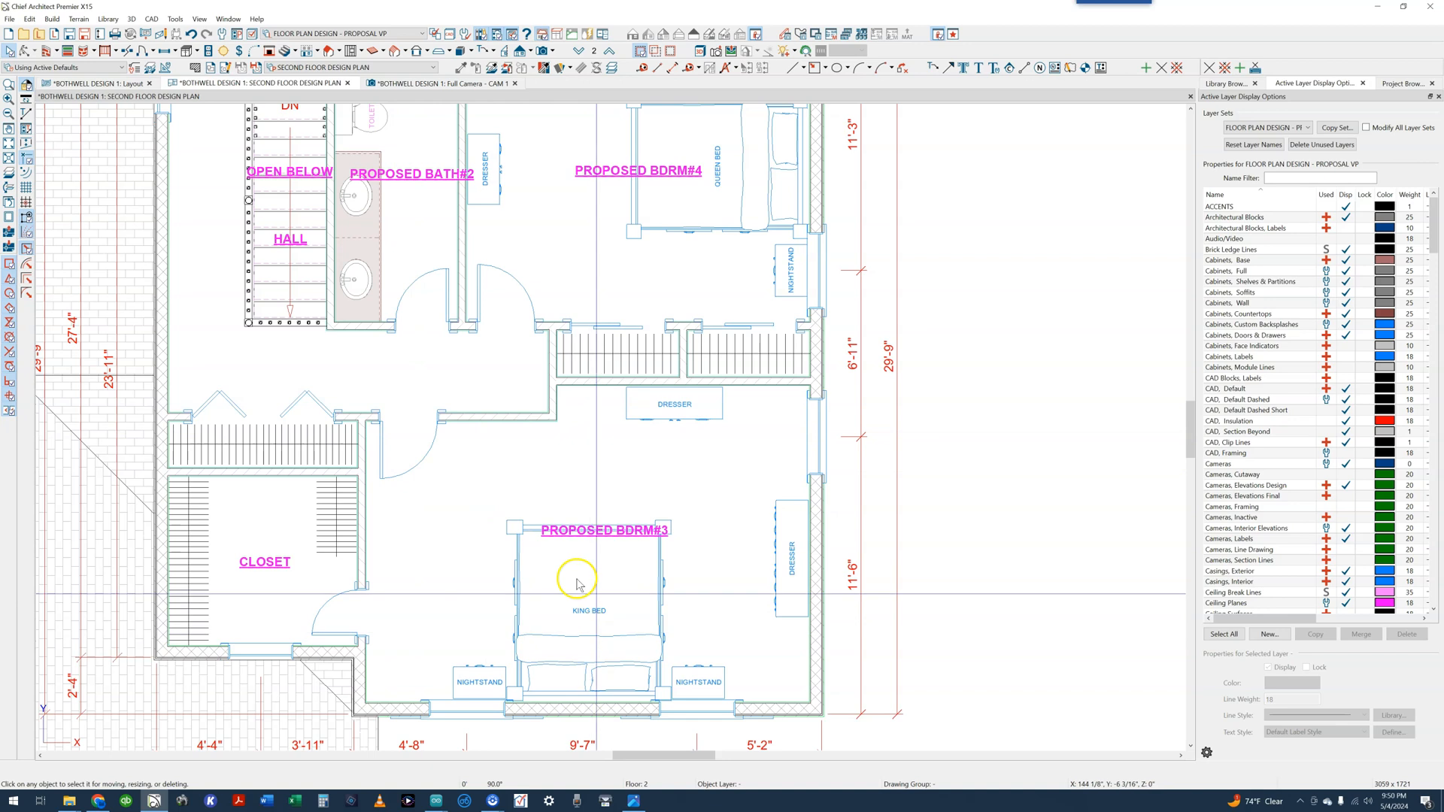
pyautogui.moveTo(426, 448)
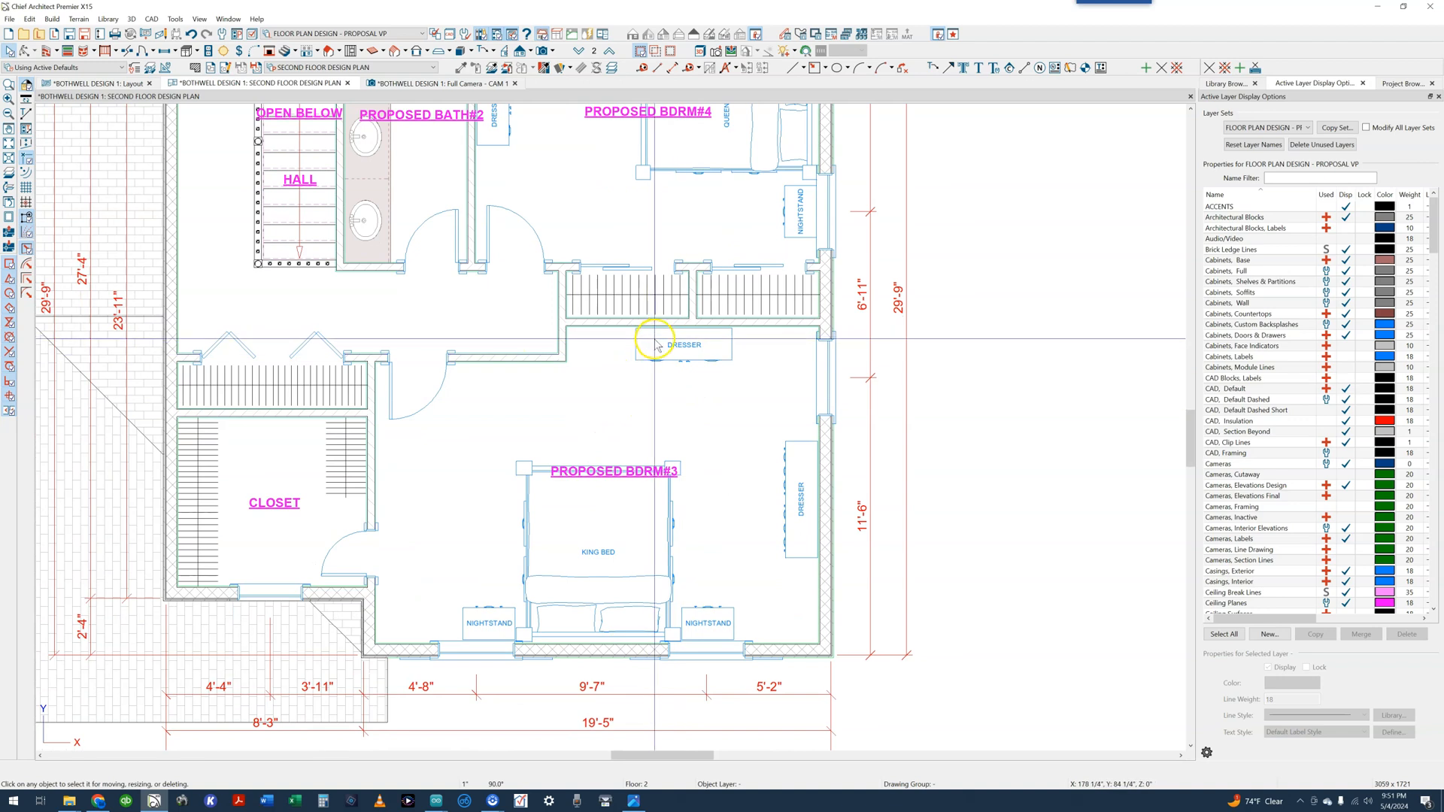
pyautogui.moveTo(809, 502)
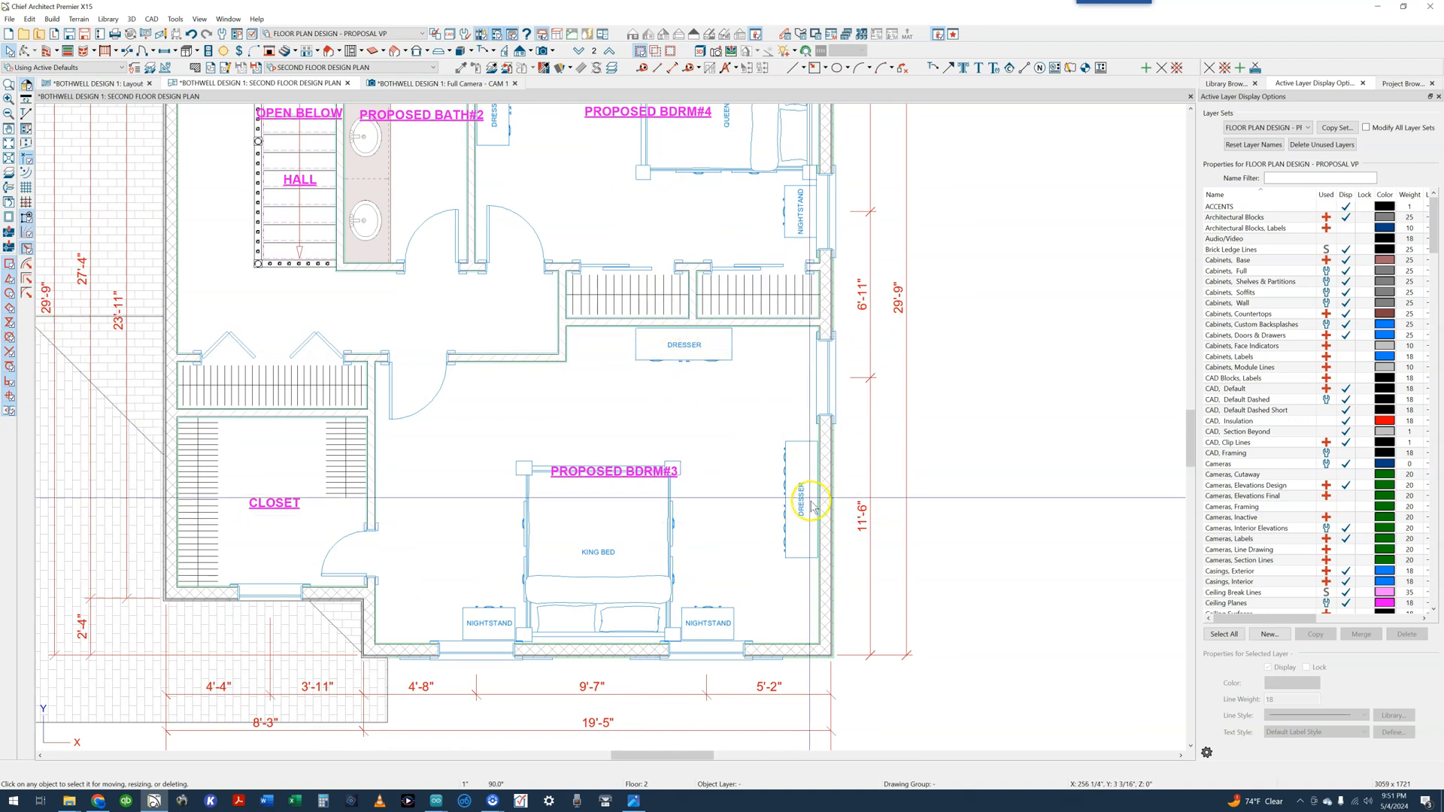
pyautogui.moveTo(820, 497)
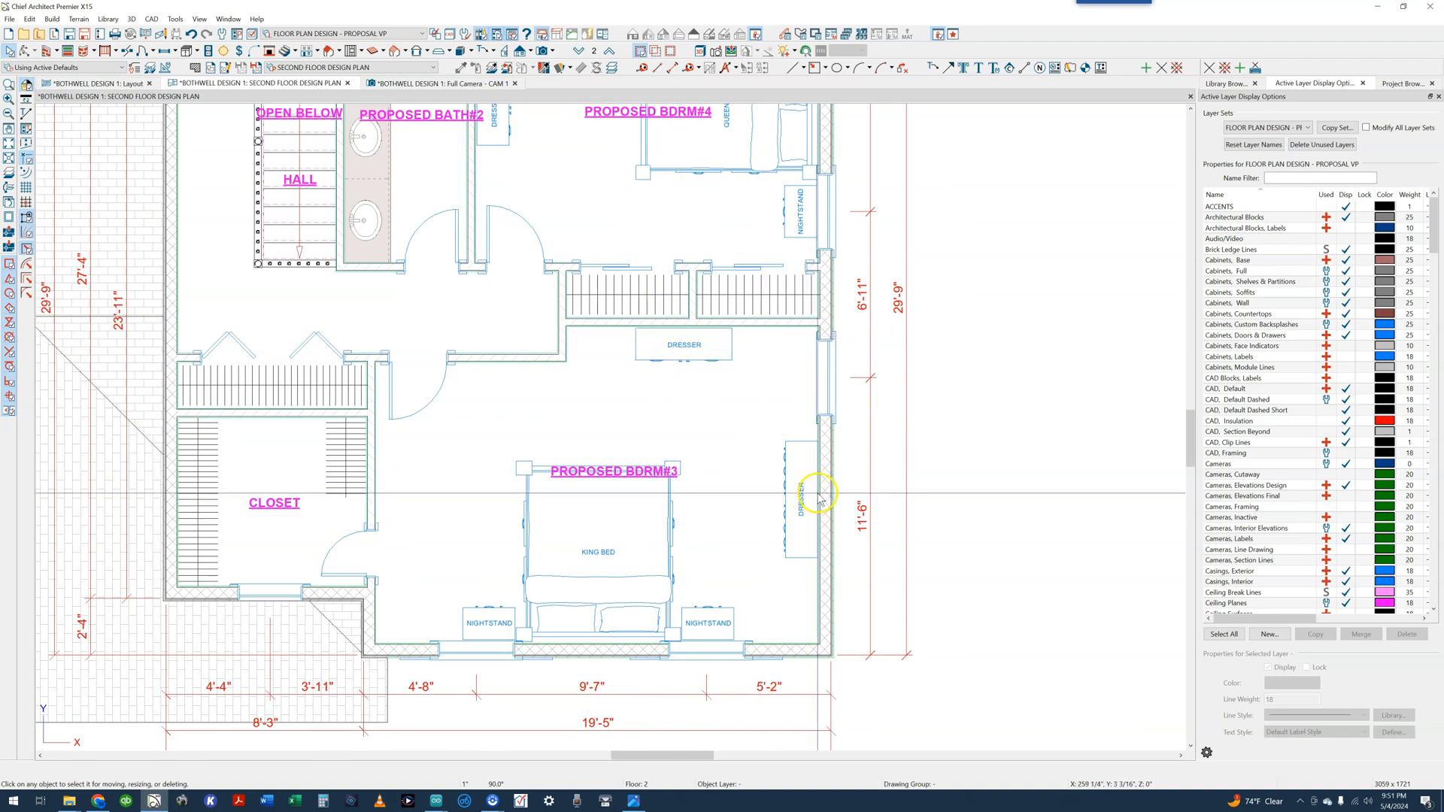
pyautogui.moveTo(466, 513)
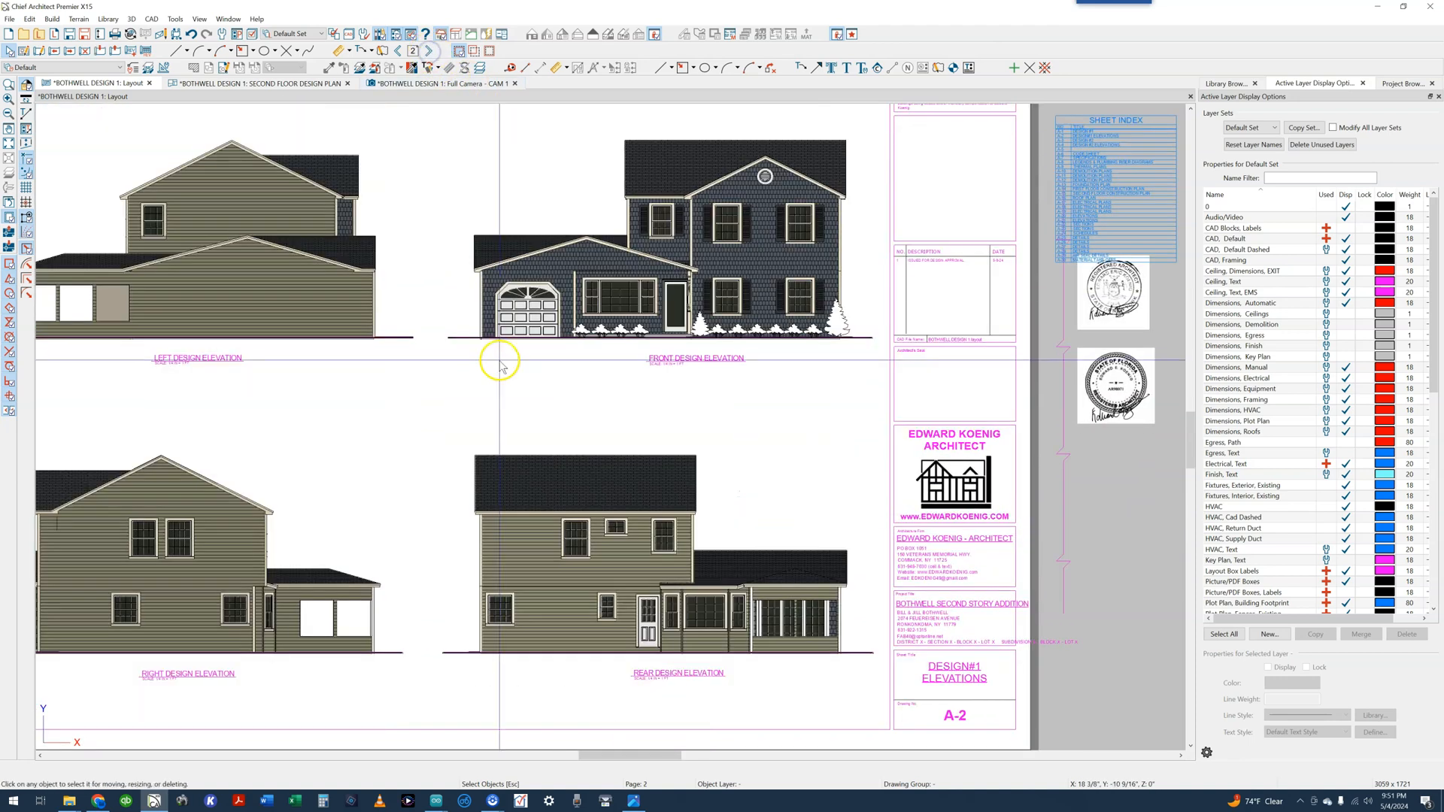
# Scroll the view while bringing up the Design 2 second floor design plan.
pyautogui.scroll(-3)
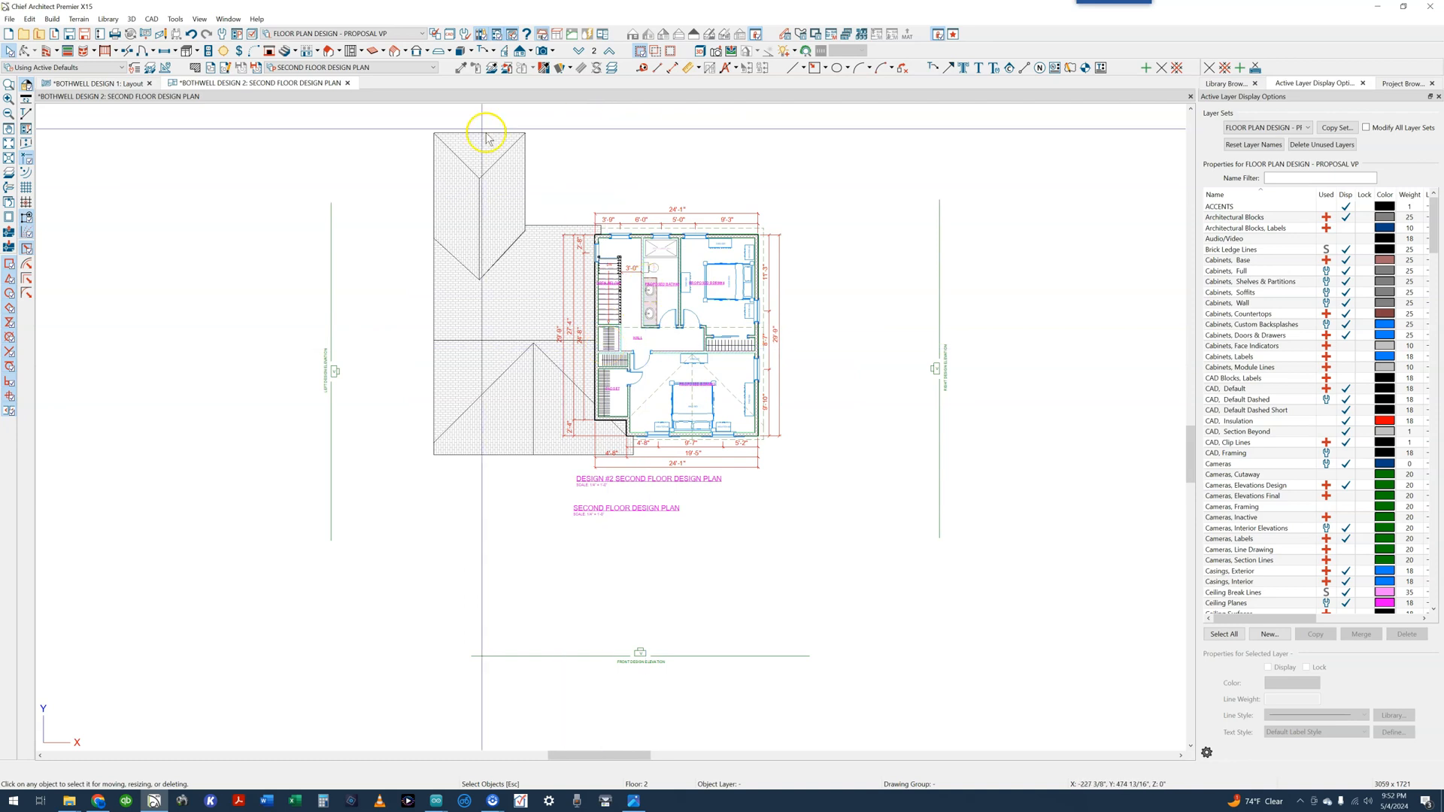
# In the Project Browser, collapse Design 1, expand Design 2's cameras and open its CAM 1 view.
pyautogui.click(1411, 83)
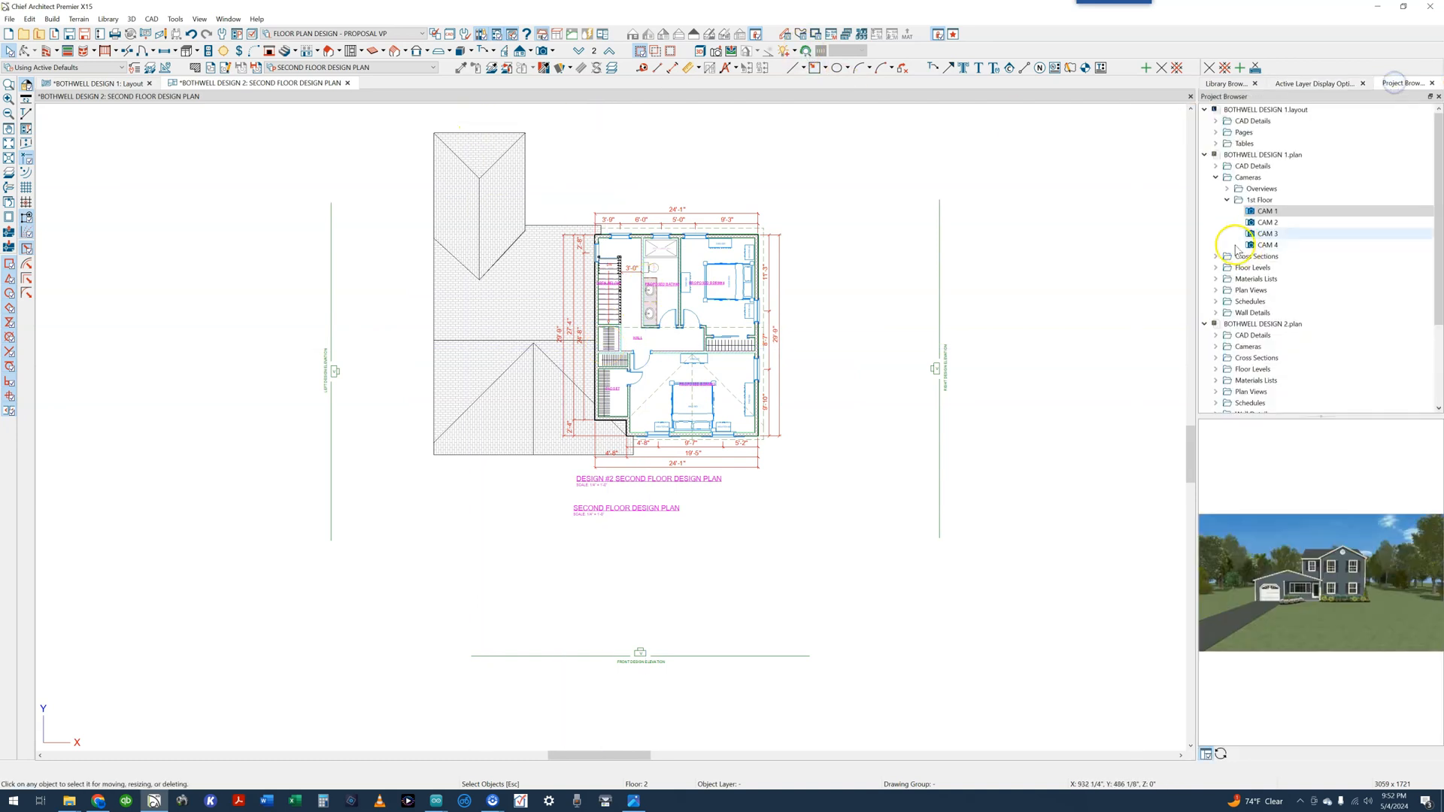
pyautogui.click(1205, 154)
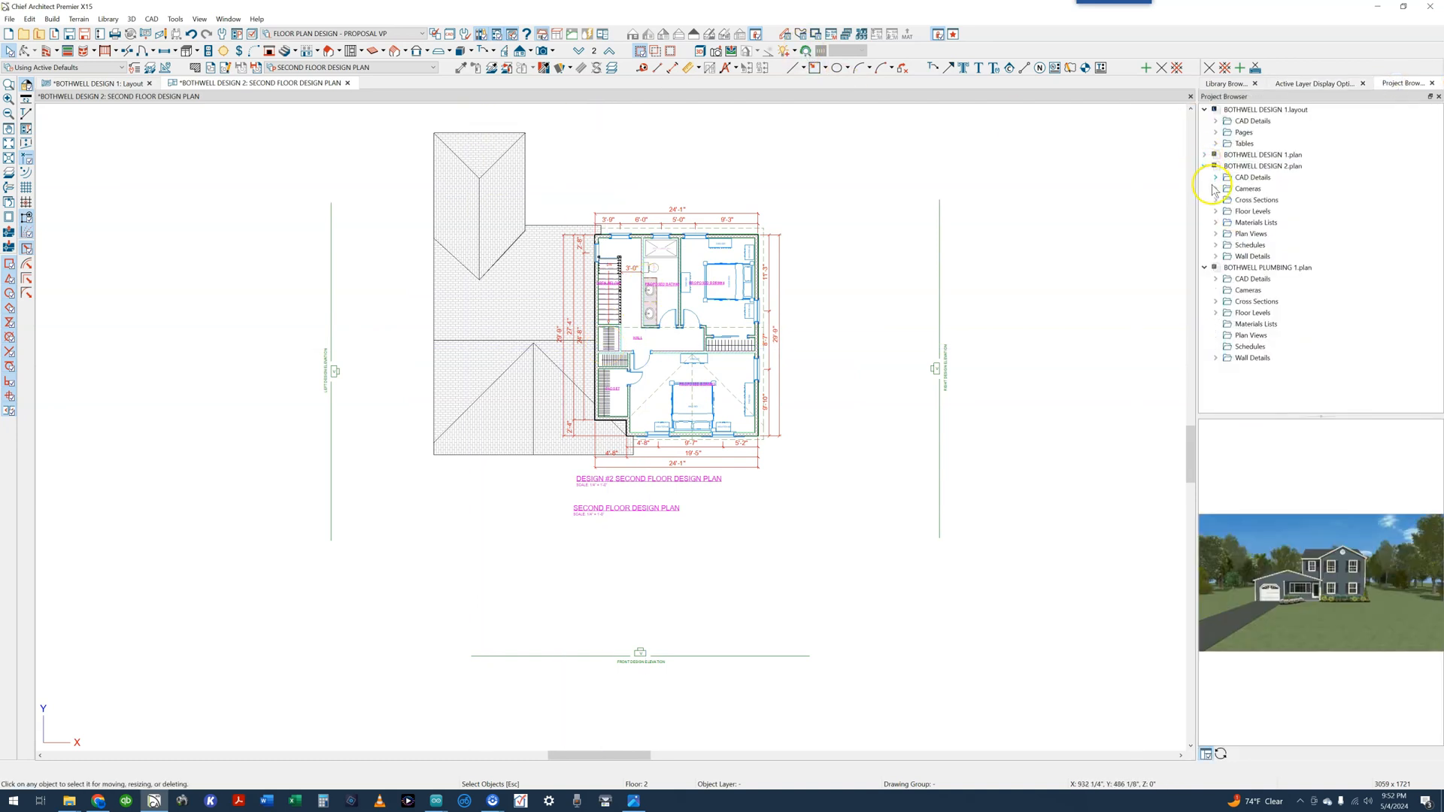
pyautogui.click(1216, 188)
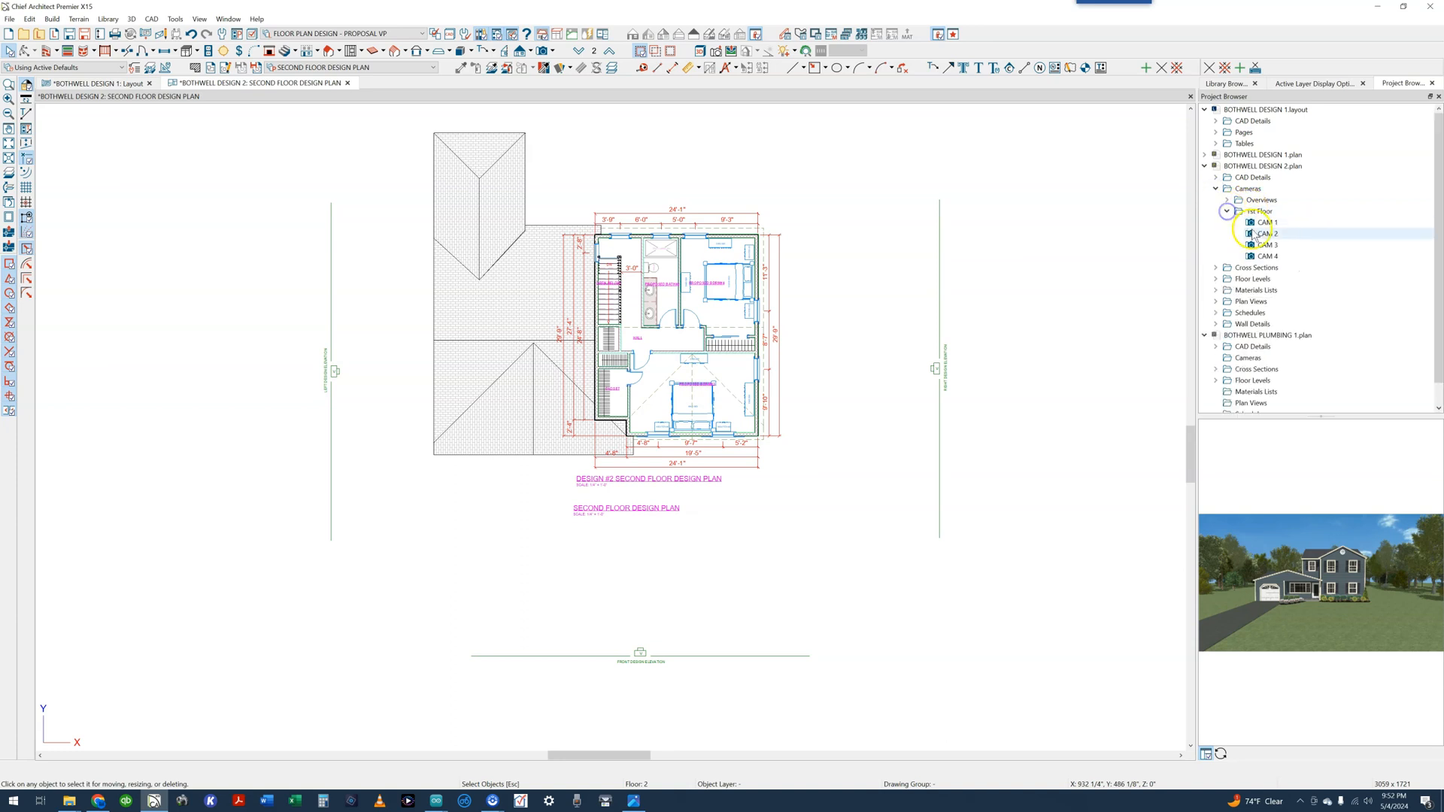
pyautogui.click(1267, 223)
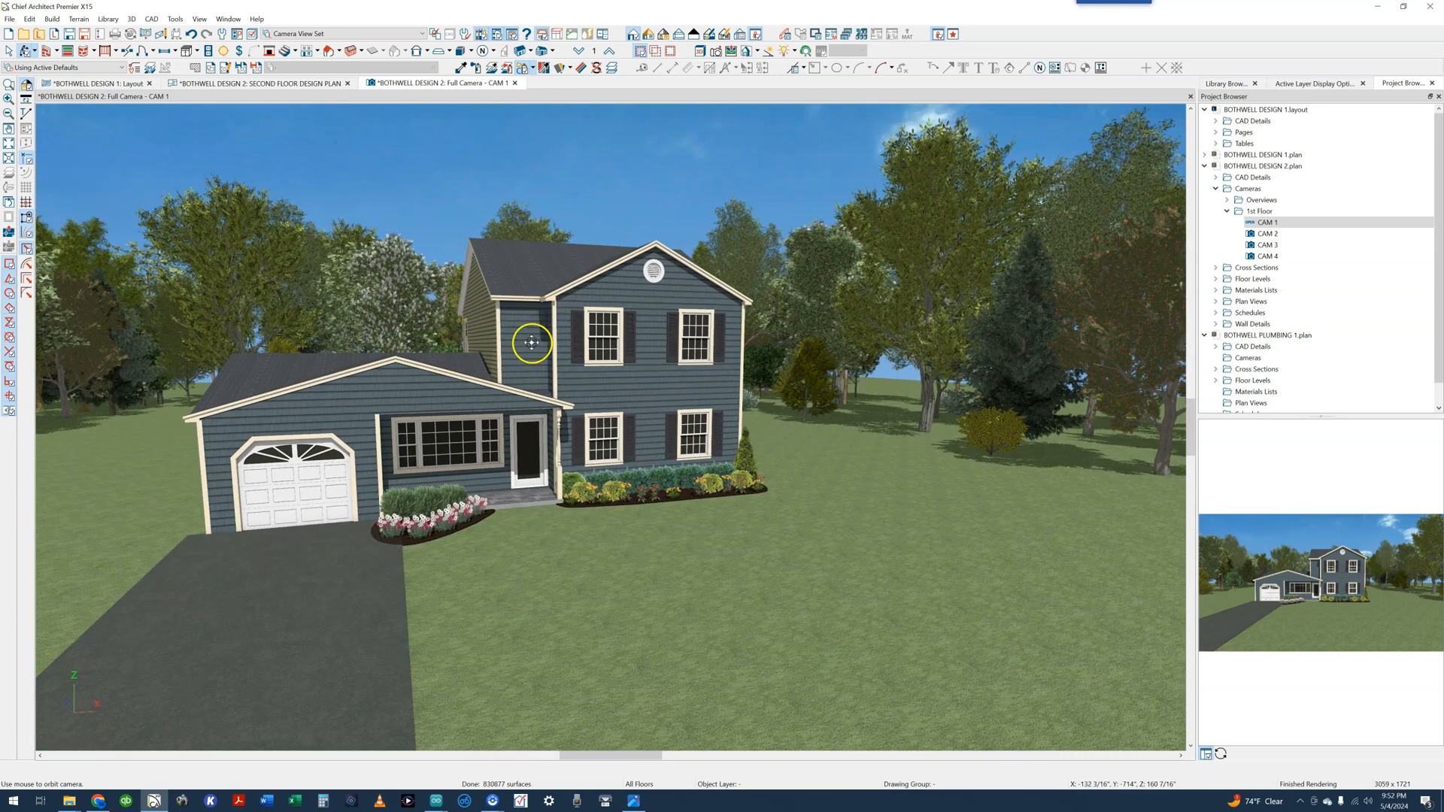
# Orbit the Design 2 camera around the house, then return to its second-floor plan.
pyautogui.moveTo(531, 343); pyautogui.dragTo(313, 110)
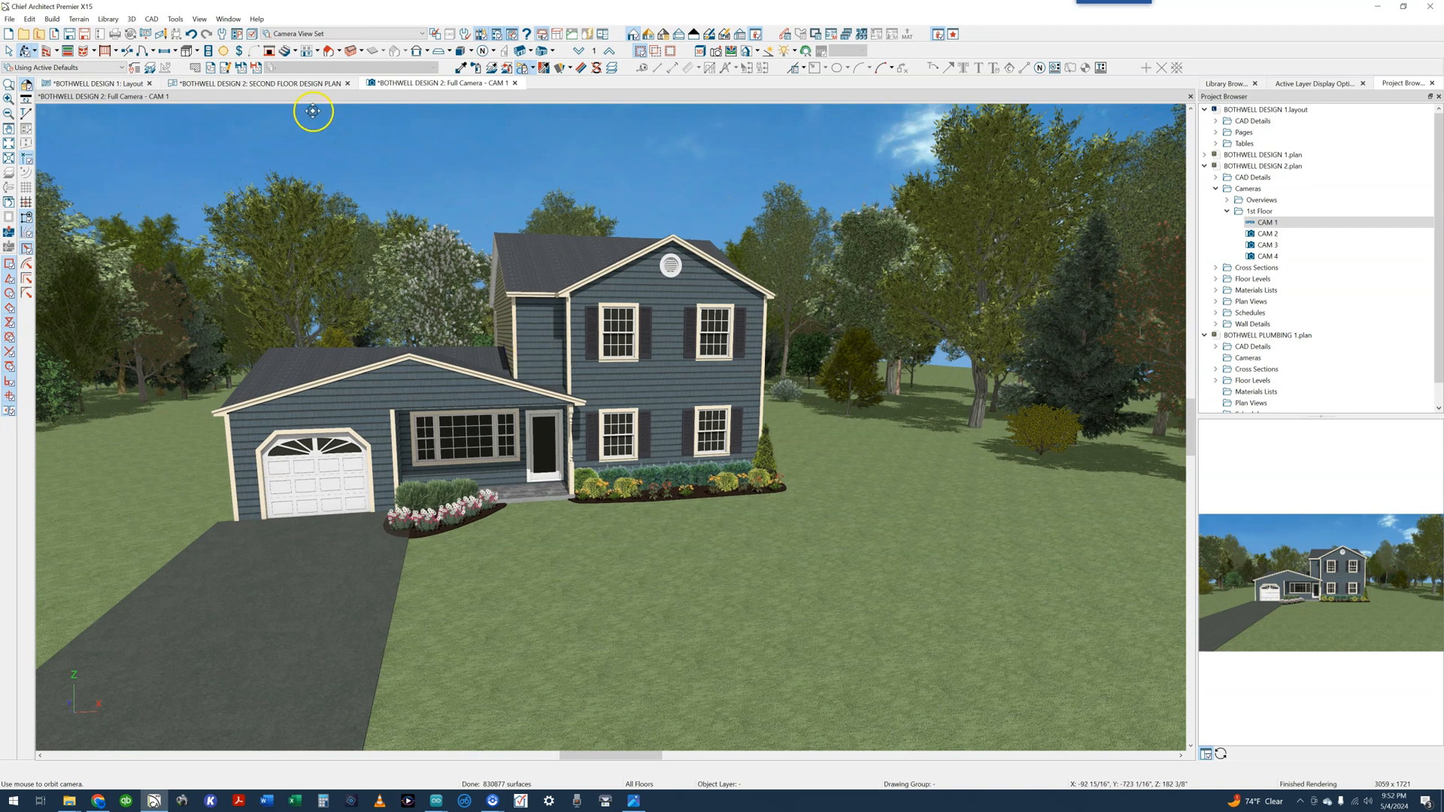
pyautogui.click(259, 82)
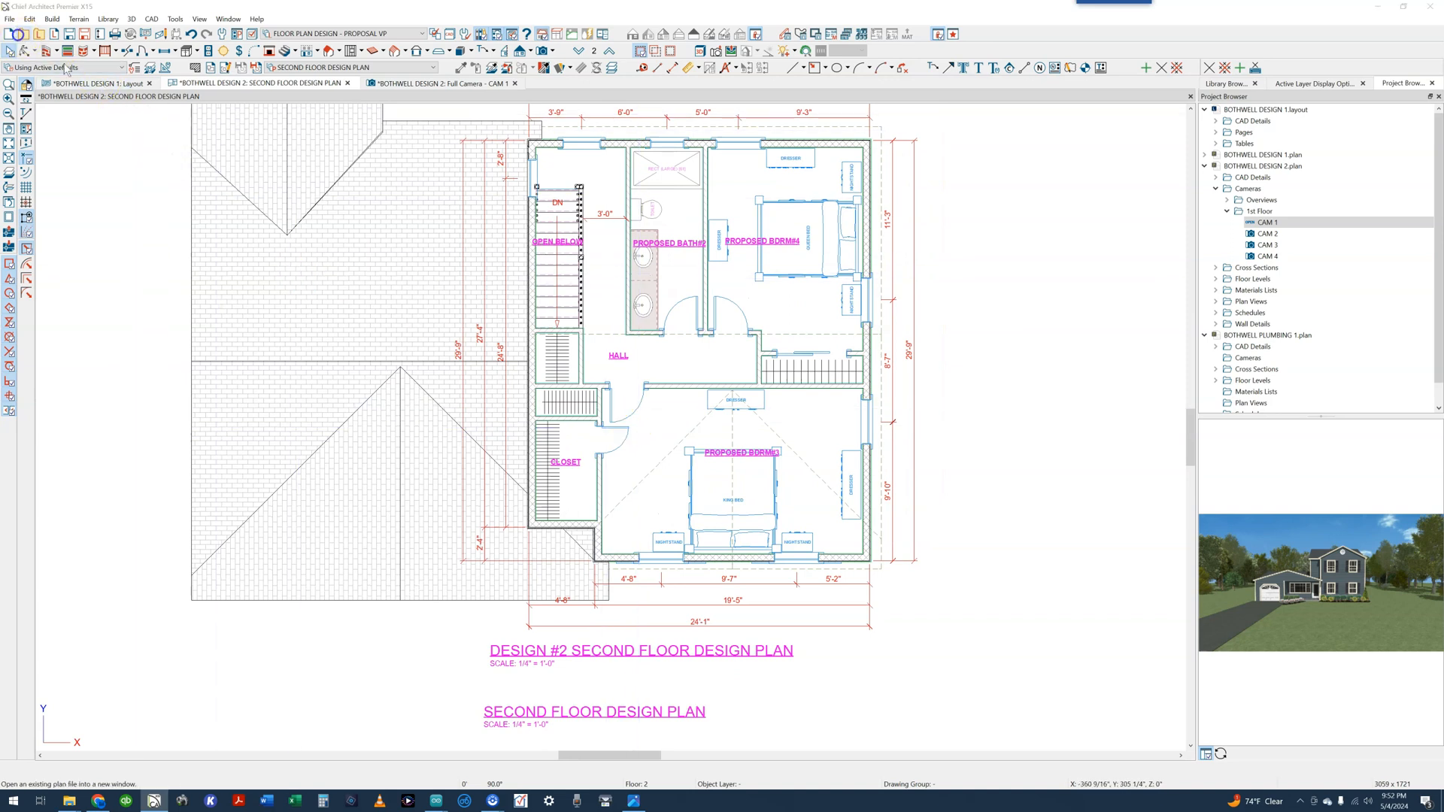
# Bring up and dismiss the Open Plan file chooser, then switch to the Design 1 layout sheet.
pyautogui.click(51, 33)
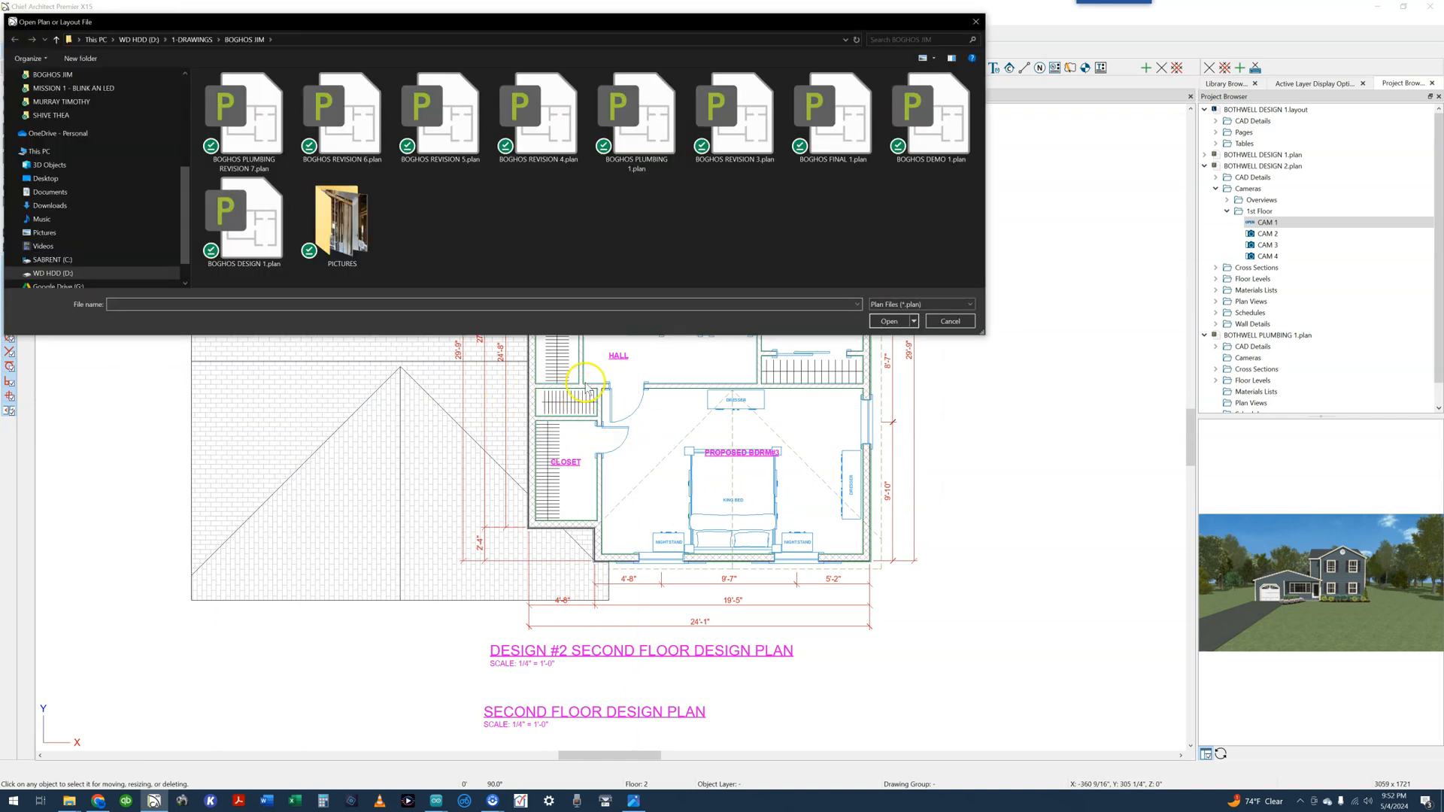
pyautogui.moveTo(50, 128)
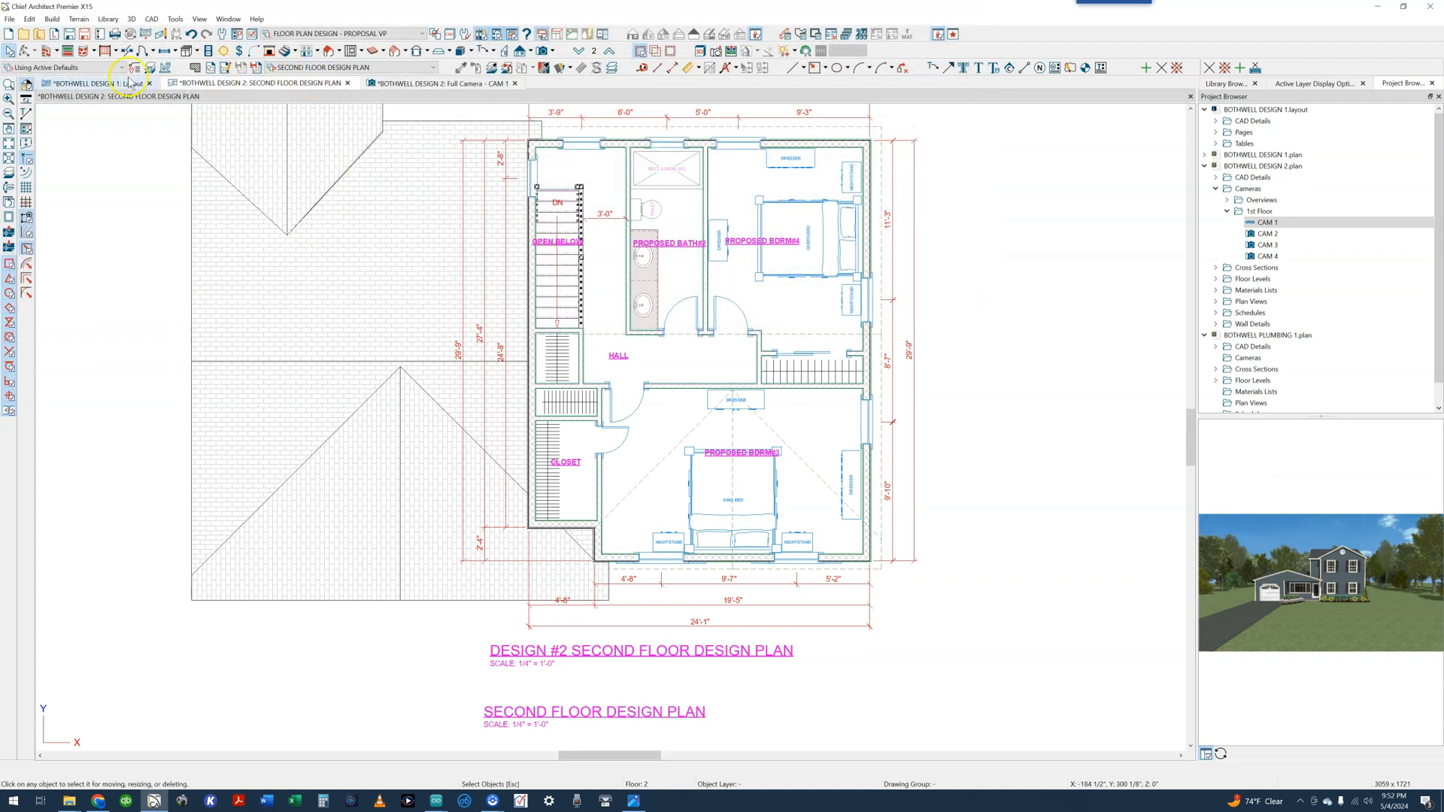
pyautogui.click(90, 82)
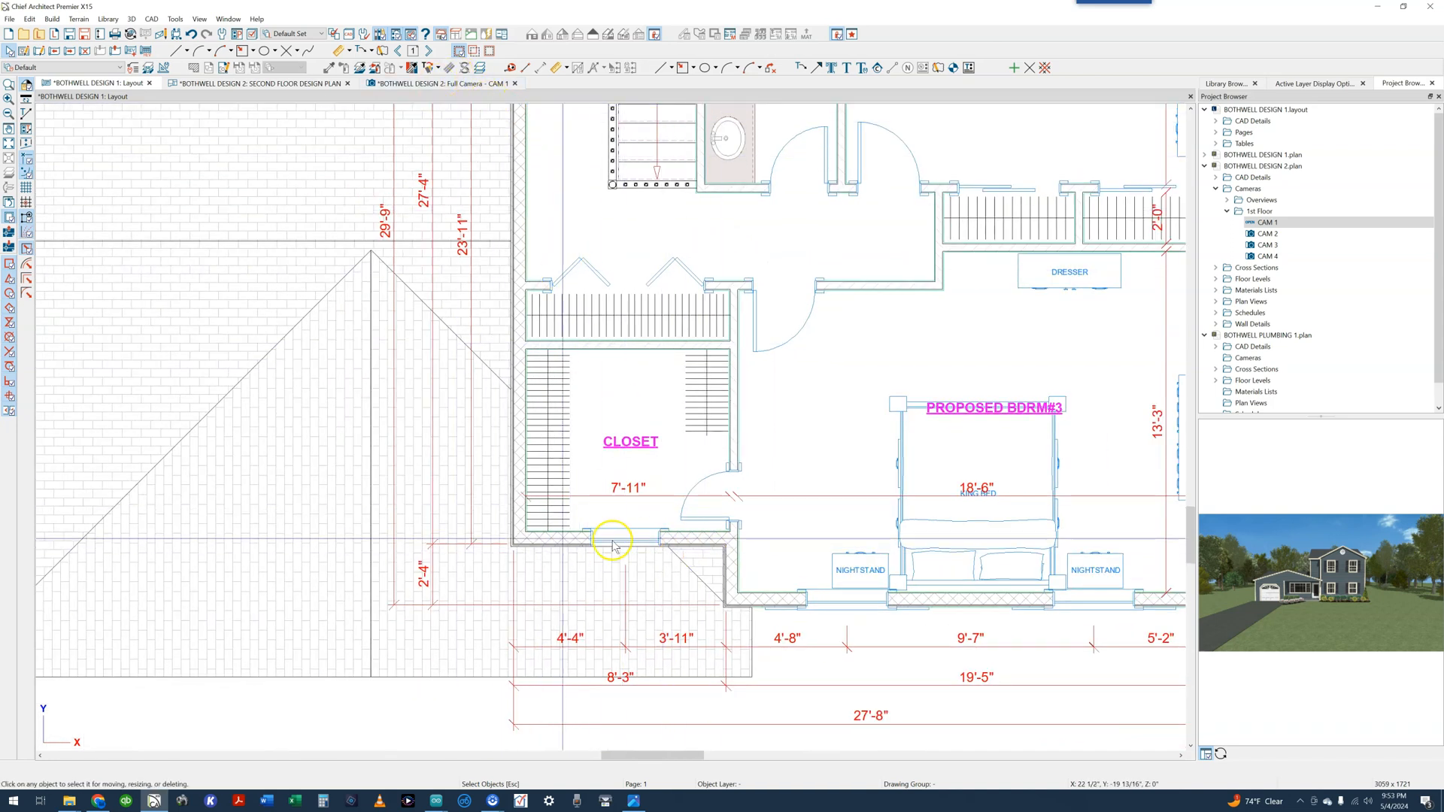
pyautogui.moveTo(460, 107)
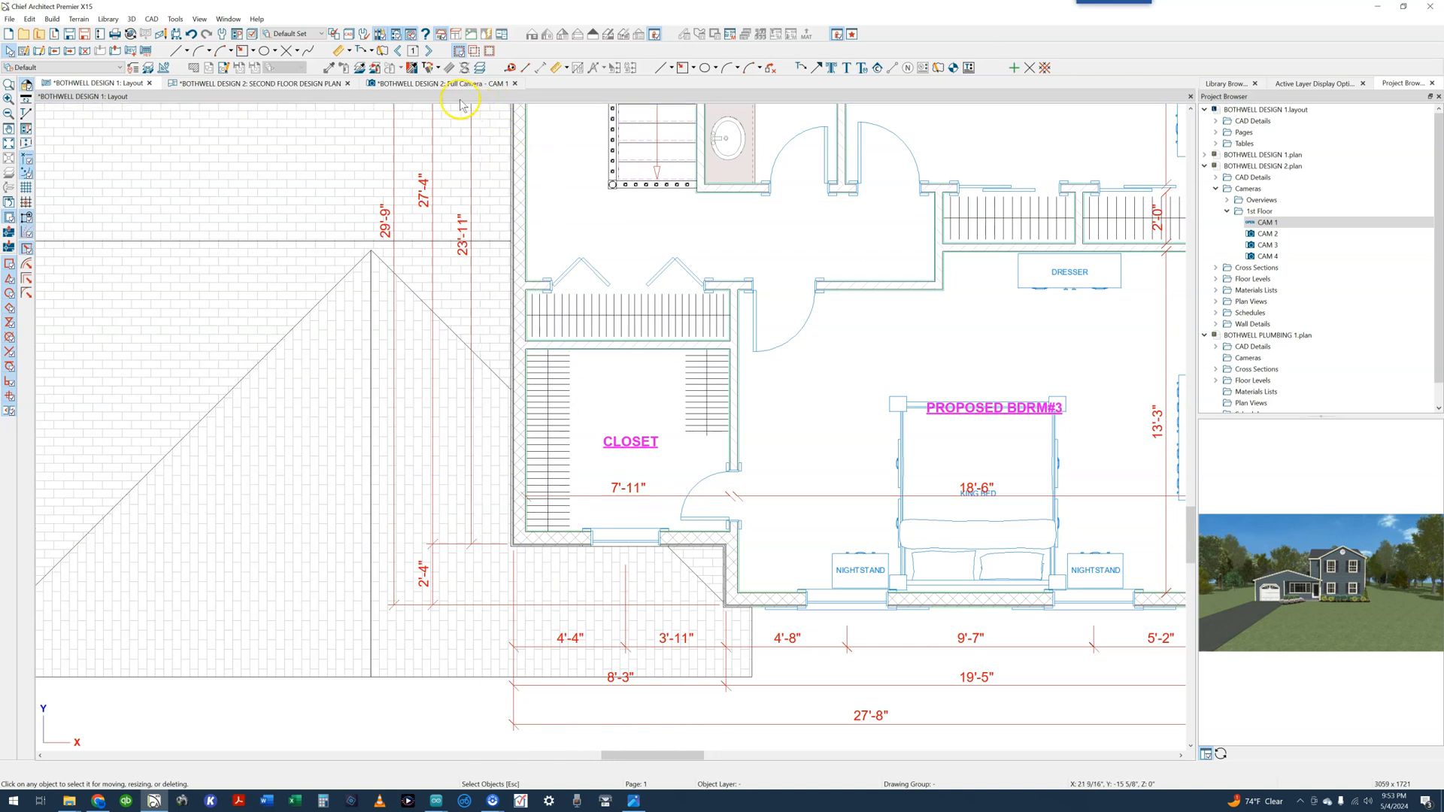
# View Design 2's 3D exterior from the side, return to the second-floor plan and tile the views vertically.
pyautogui.click(451, 83)
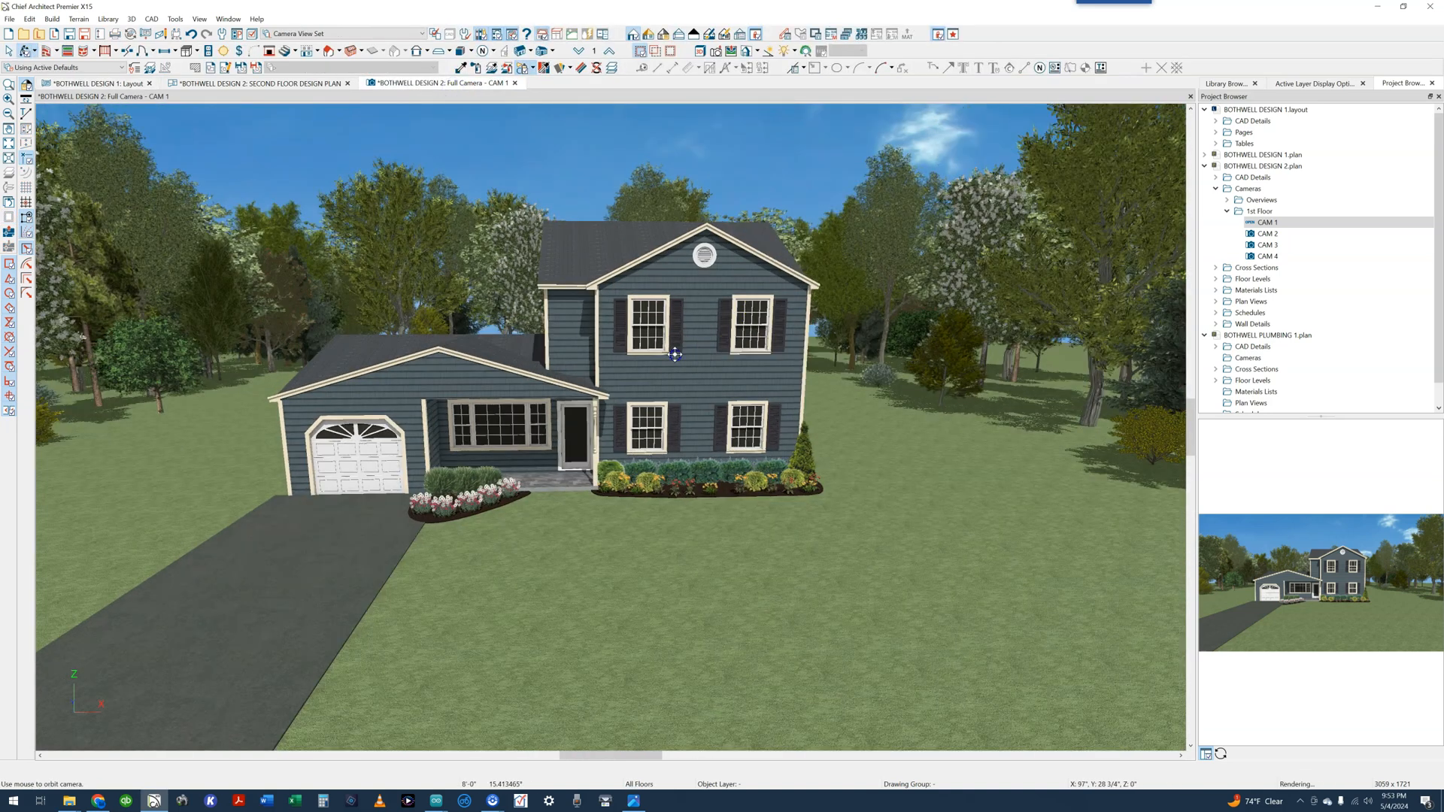
pyautogui.moveTo(676, 355); pyautogui.dragTo(287, 104)
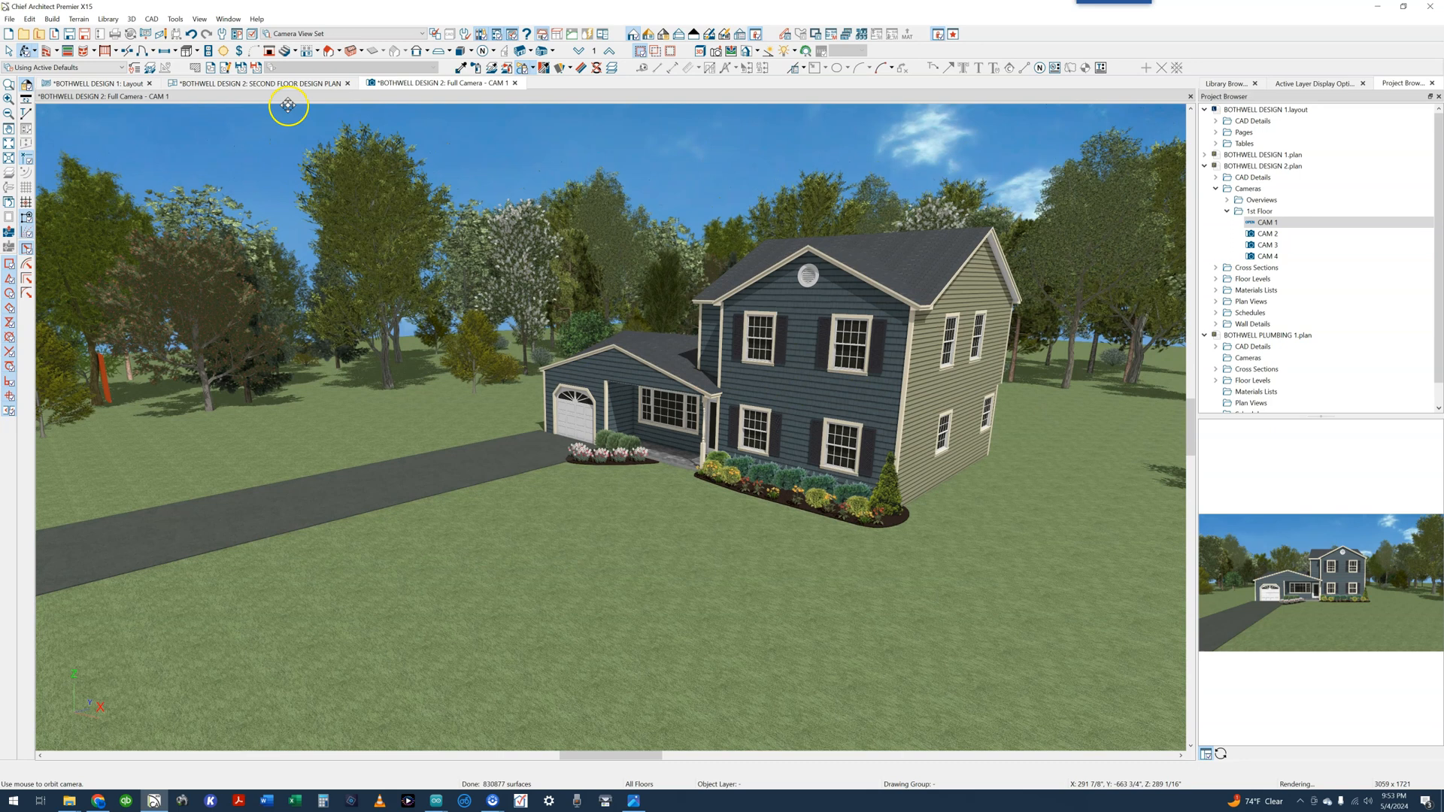
pyautogui.click(259, 84)
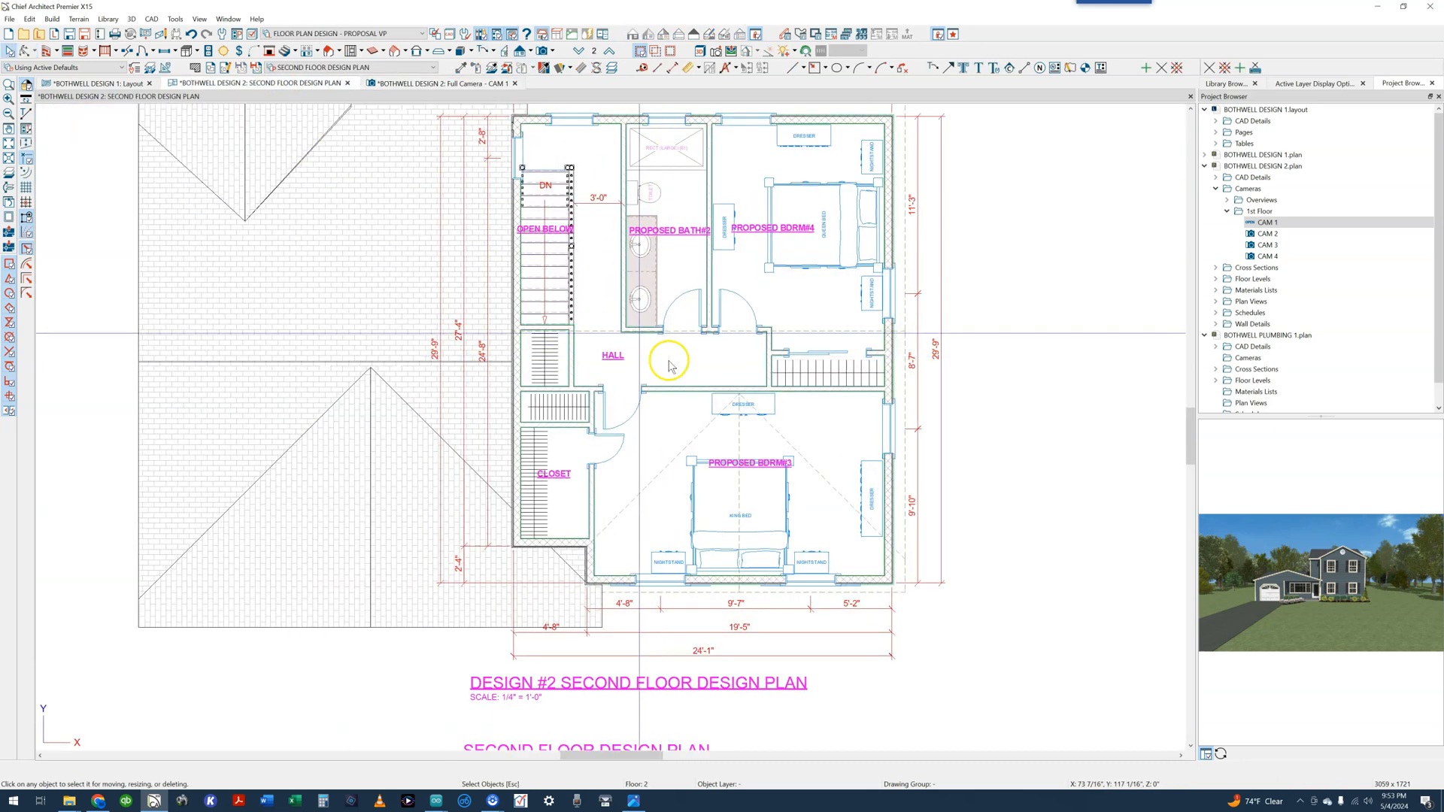
pyautogui.scroll(-3)
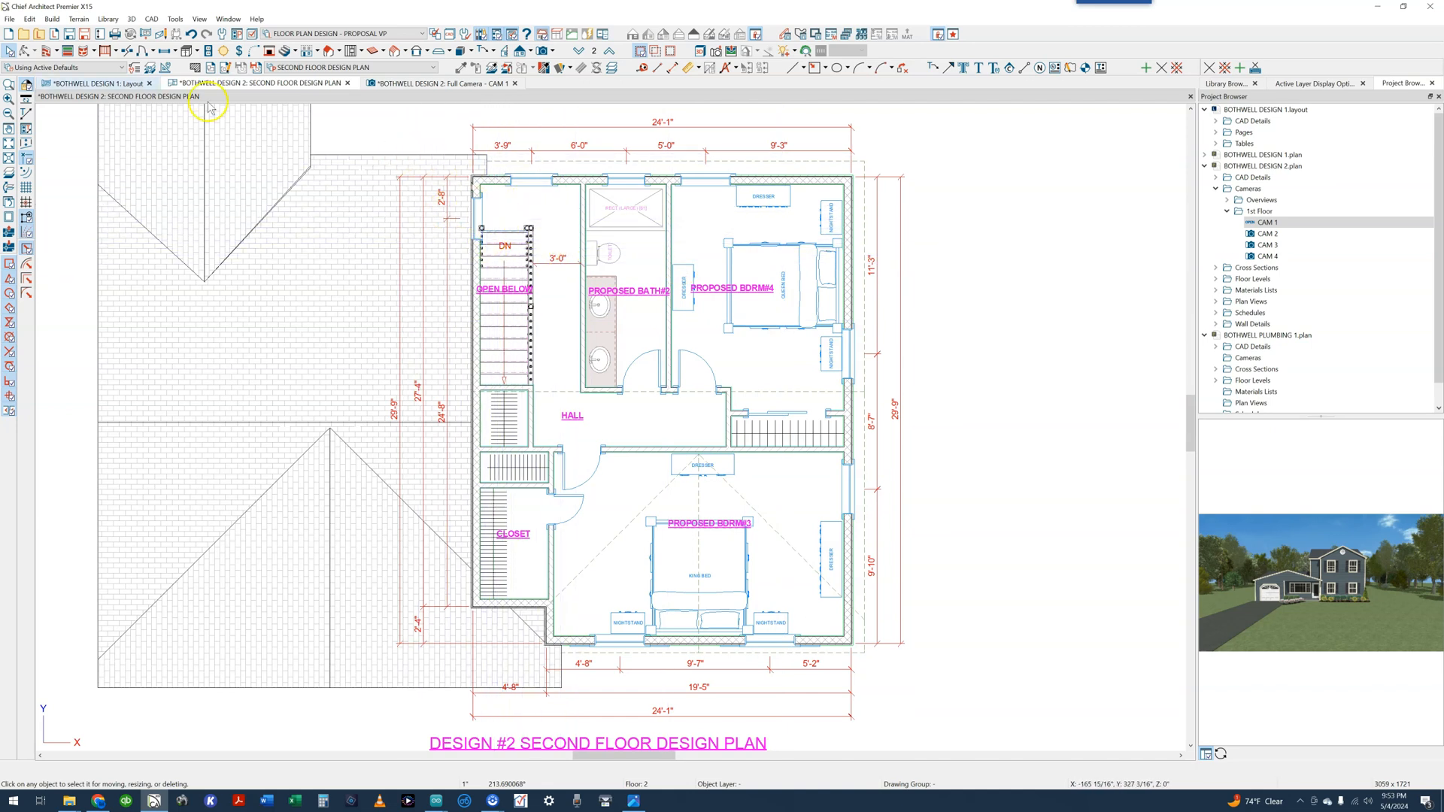
pyautogui.click(463, 84)
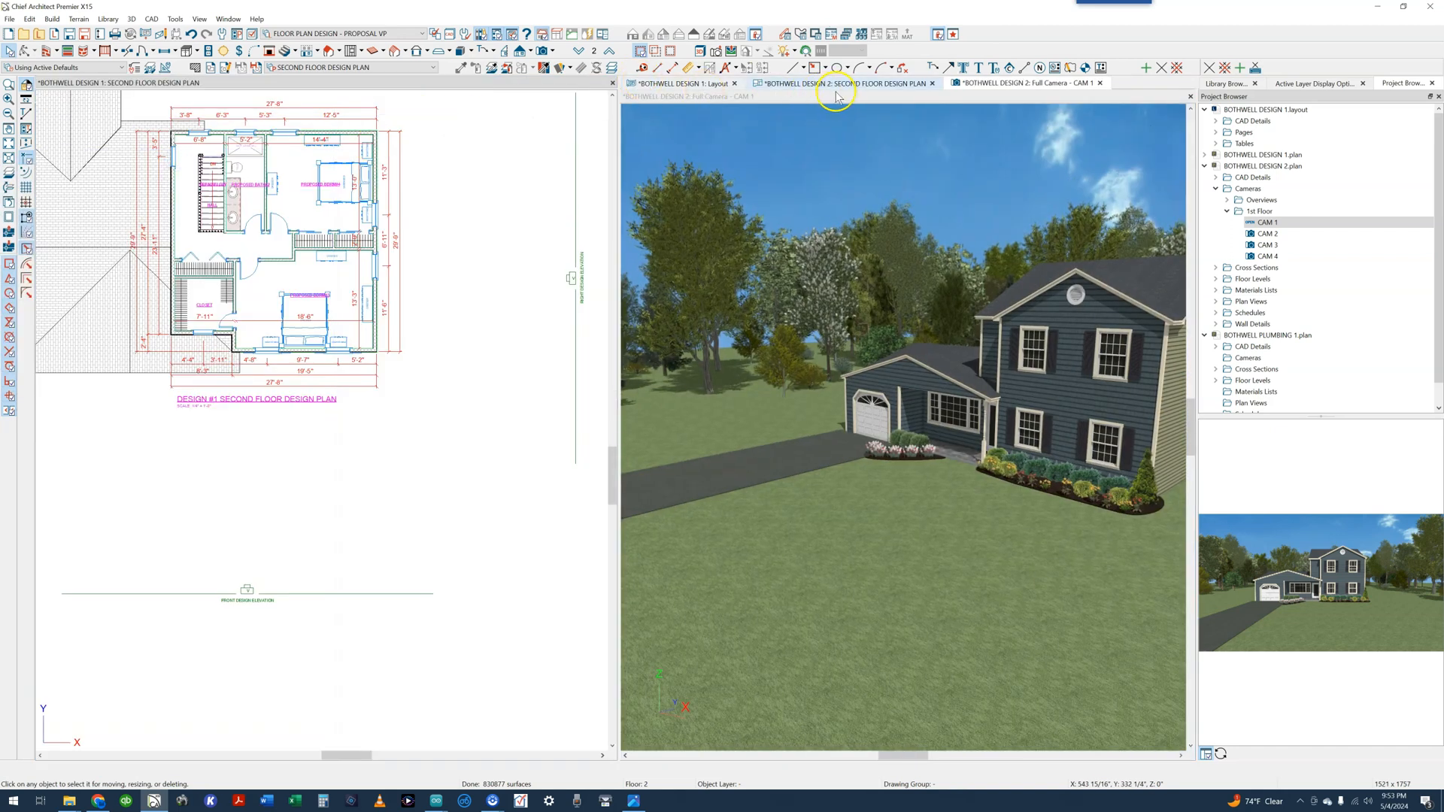
# Show the Design 2 second-floor plan in the right pane and pick an object to hide its layer.
pyautogui.click(842, 84)
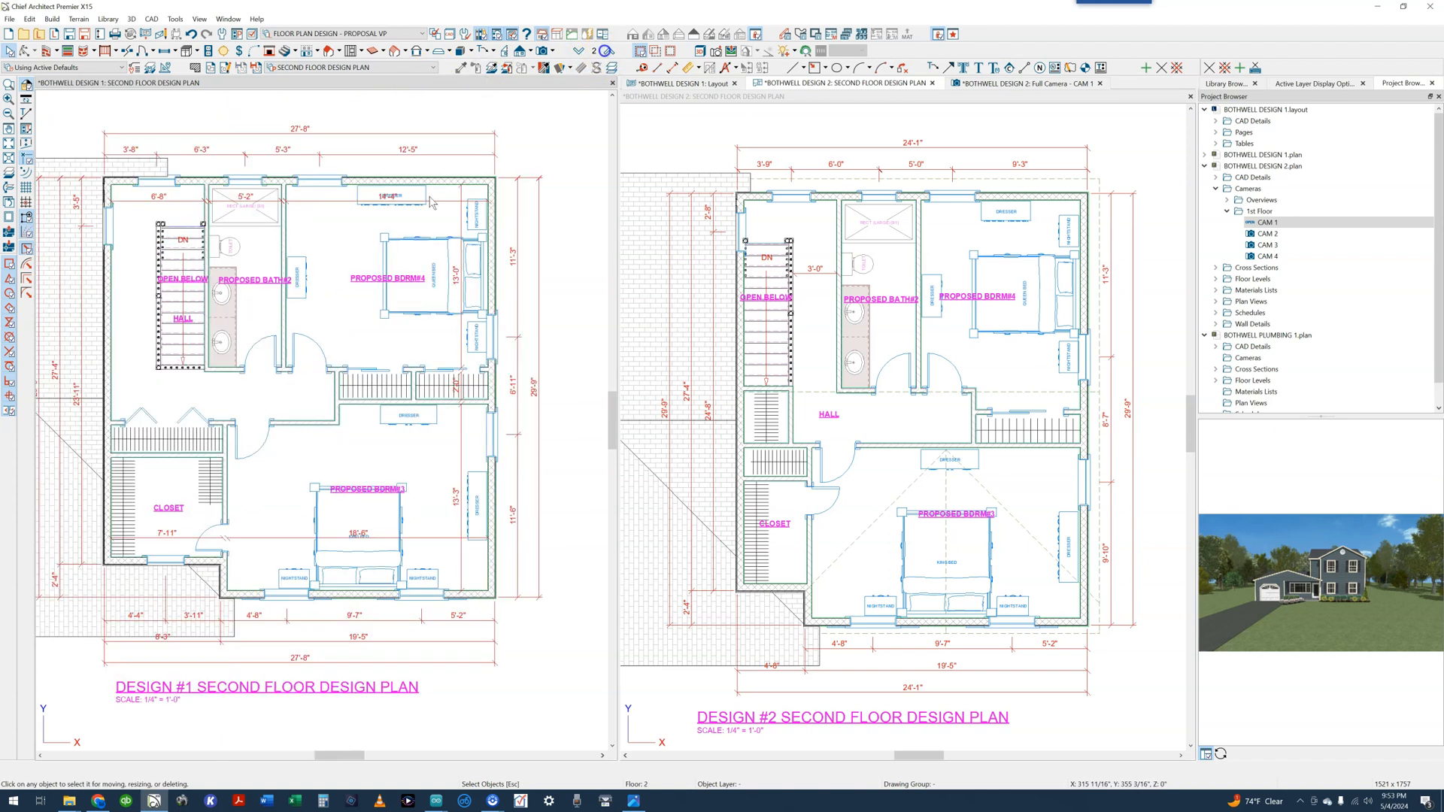
pyautogui.click(884, 363)
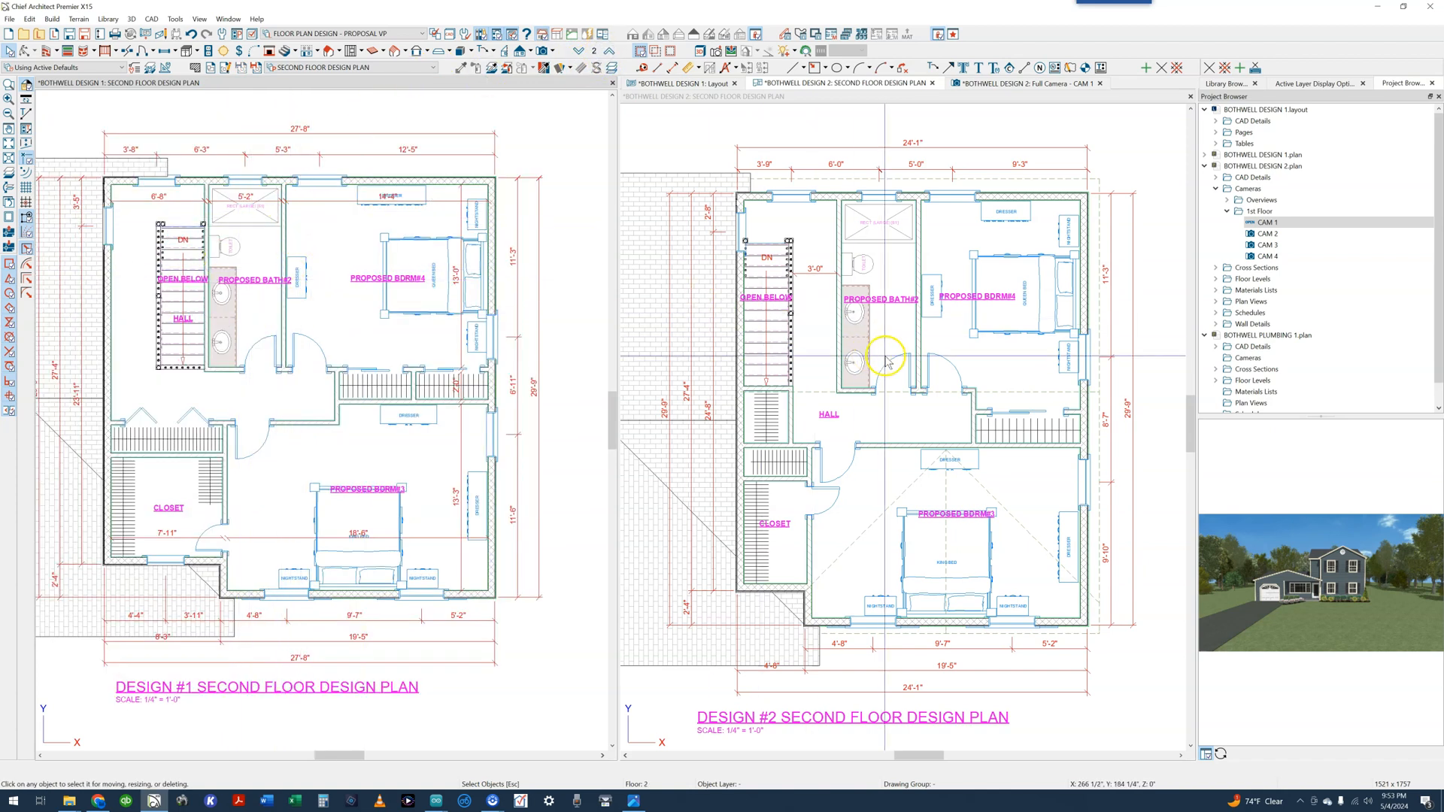
pyautogui.moveTo(911, 417)
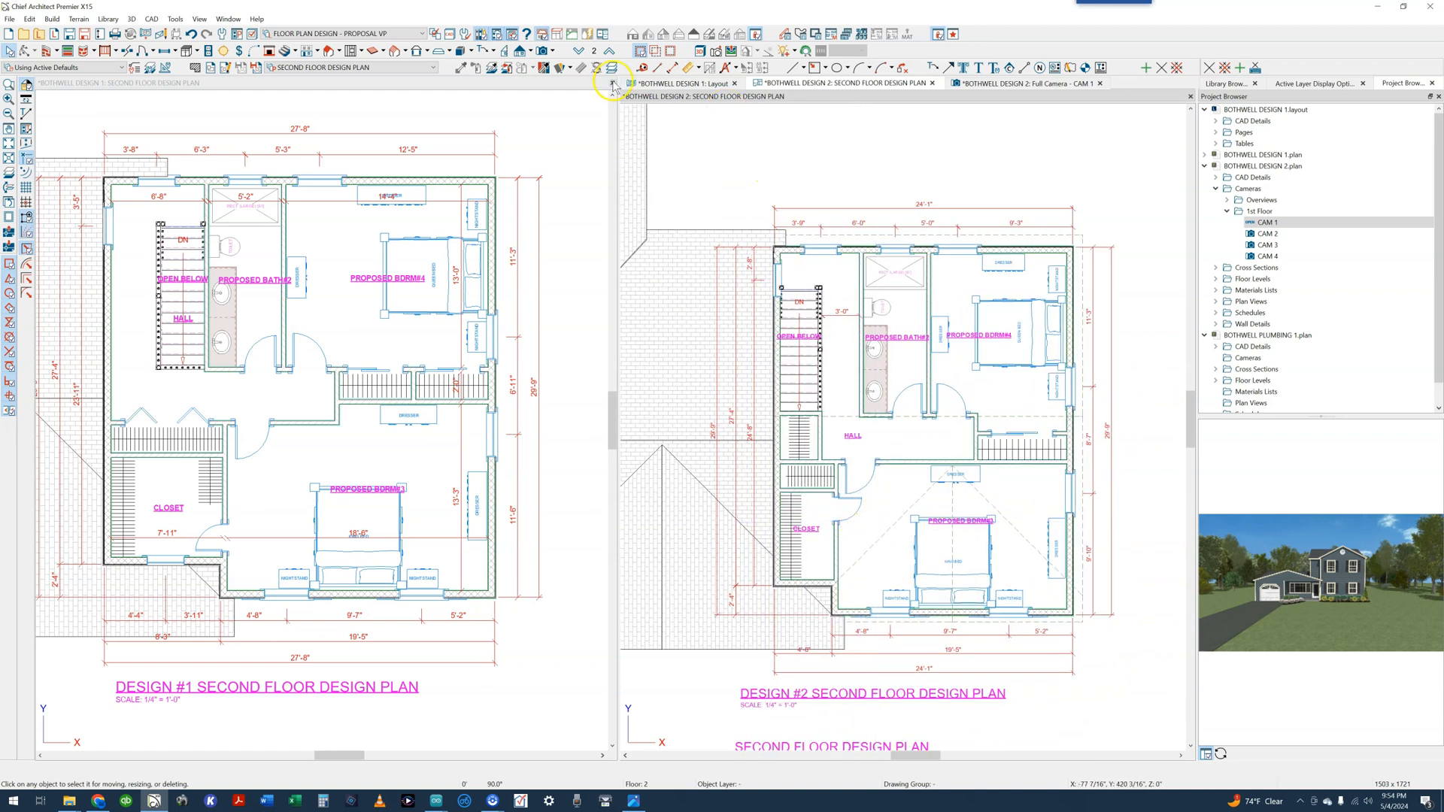
pyautogui.click(954, 541)
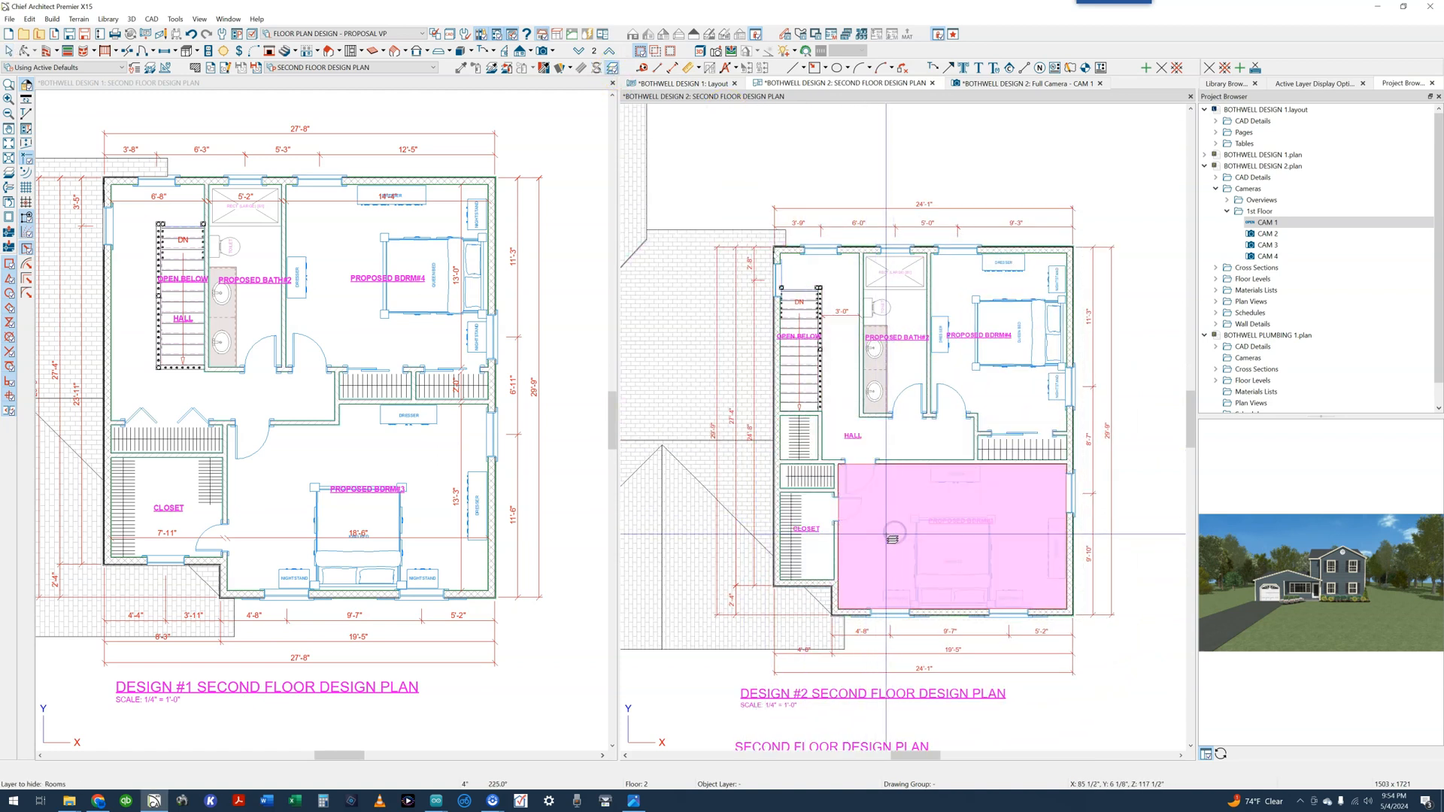